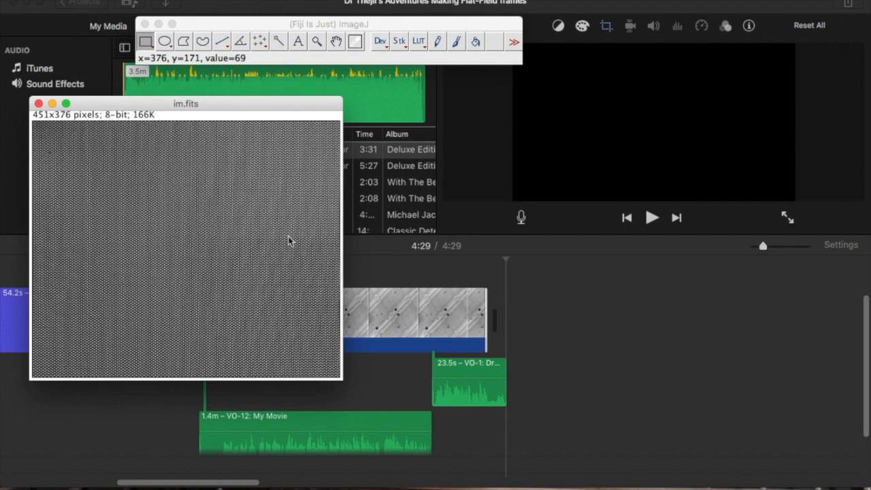
{"action": "mouse_move", "coordinate": [280, 221]}
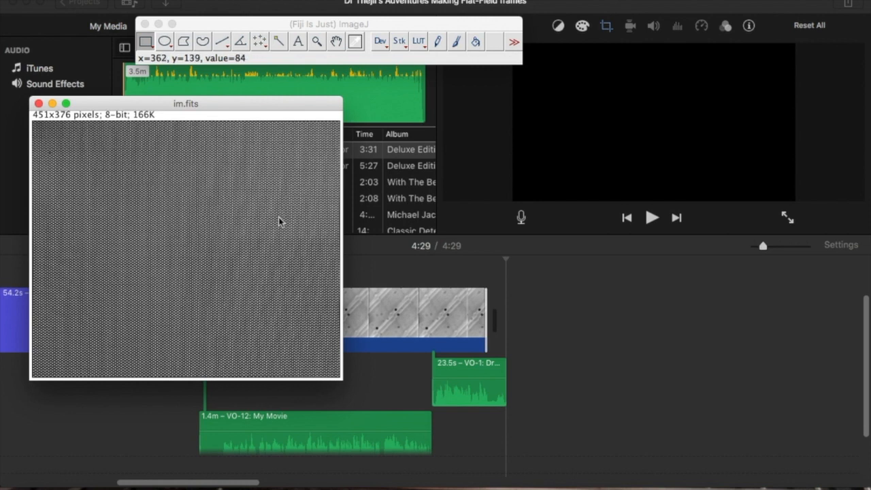
{"action": "mouse_move", "coordinate": [267, 330]}
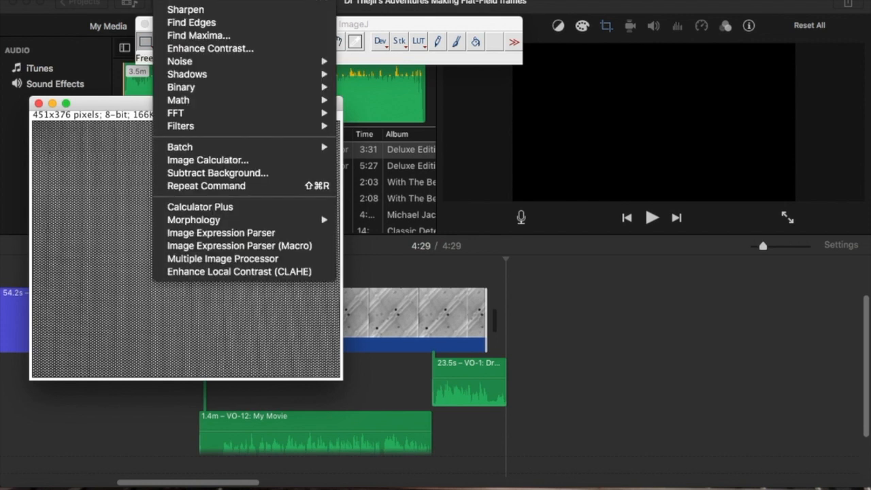
{"action": "mouse_move", "coordinate": [181, 126]}
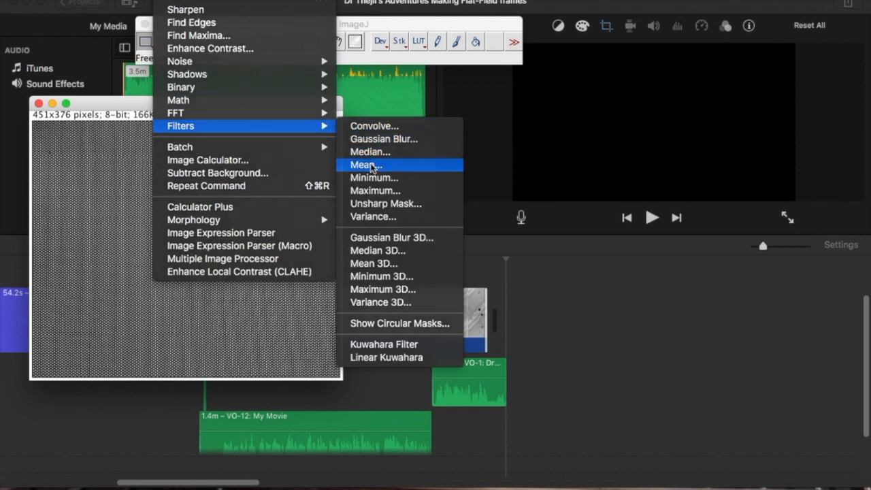
Step: Apply a Mean filter with radius 12 pixels to im.fits
{"action": "left_click", "coordinate": [365, 164]}
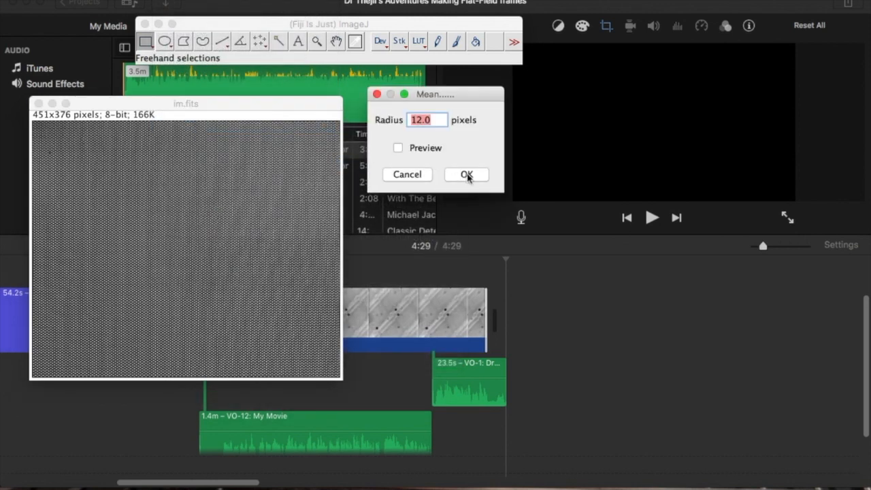
{"action": "left_click", "coordinate": [466, 174]}
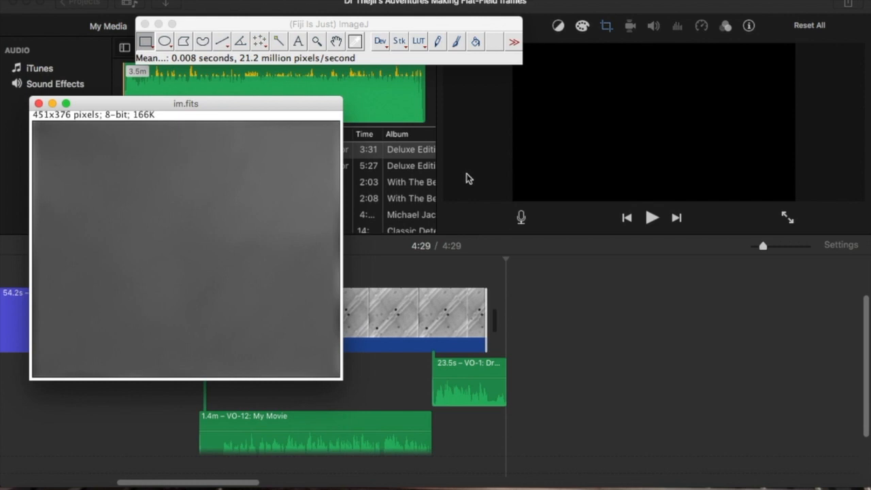
{"action": "mouse_move", "coordinate": [308, 214]}
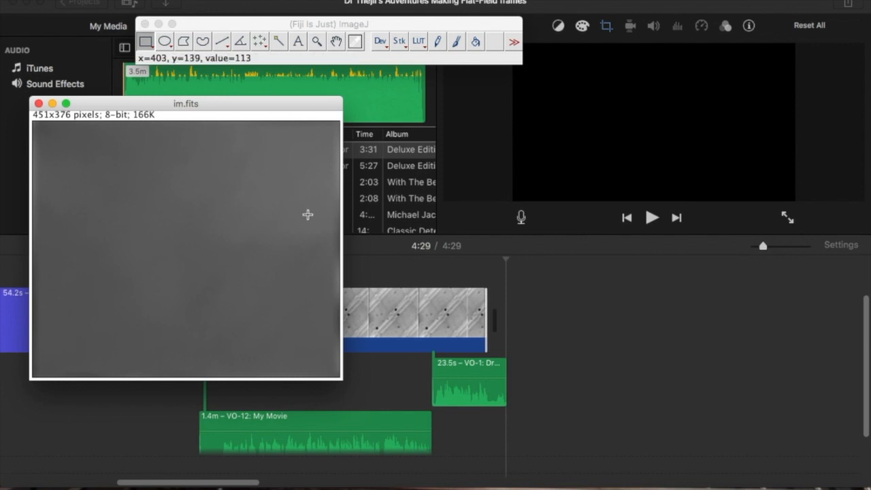
{"action": "mouse_move", "coordinate": [240, 41]}
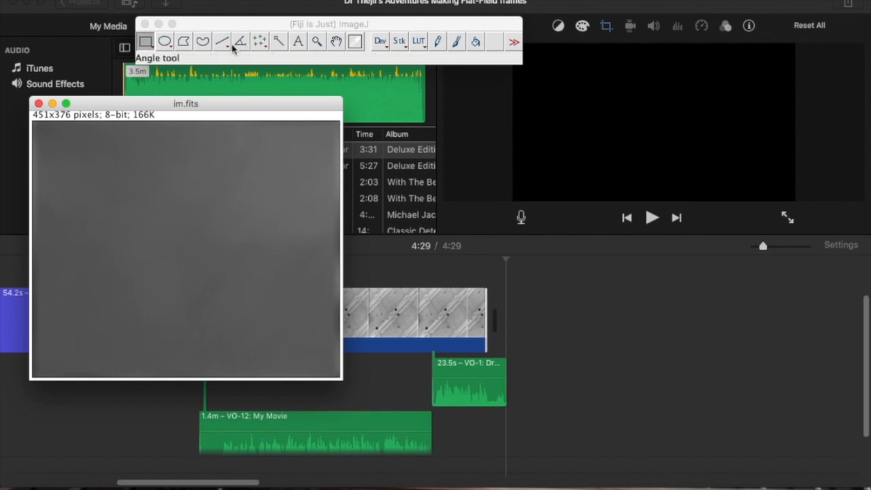
{"action": "mouse_move", "coordinate": [325, 156]}
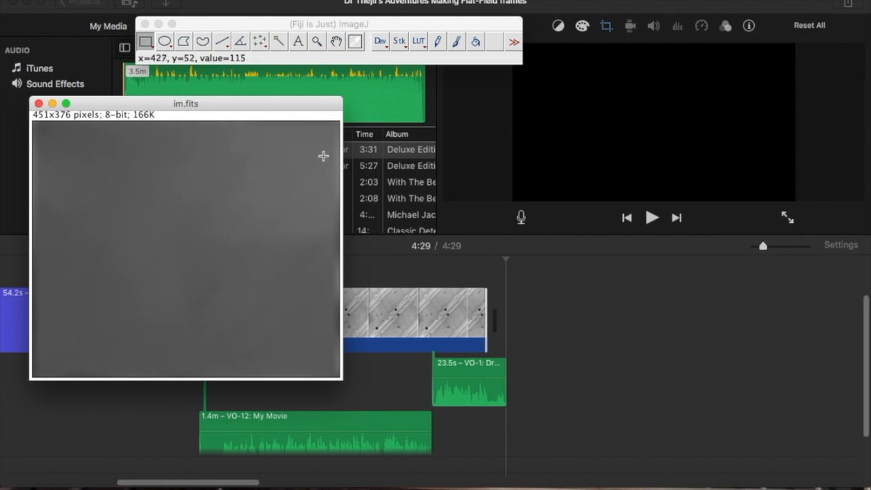
{"action": "mouse_move", "coordinate": [304, 166]}
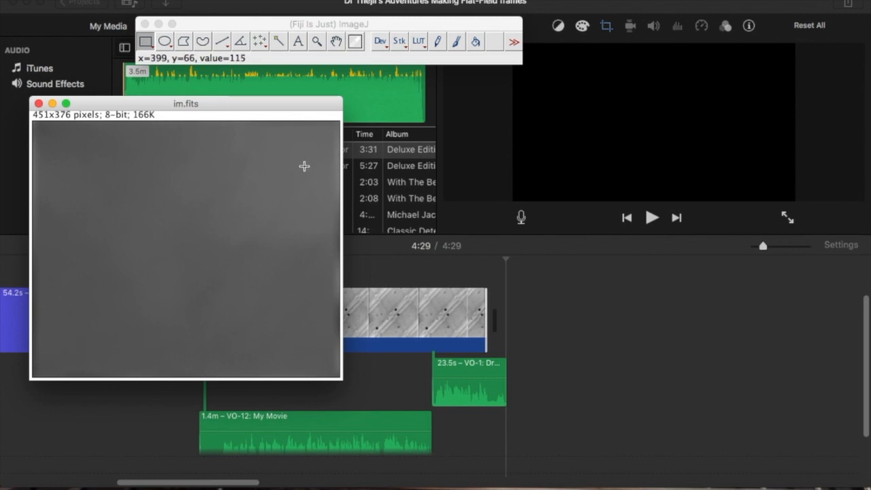
{"action": "mouse_move", "coordinate": [308, 182]}
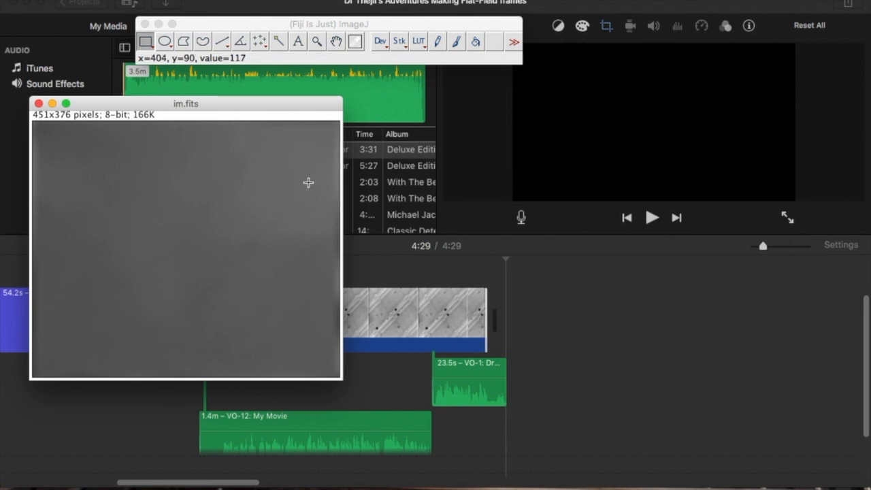
{"action": "mouse_move", "coordinate": [71, 333]}
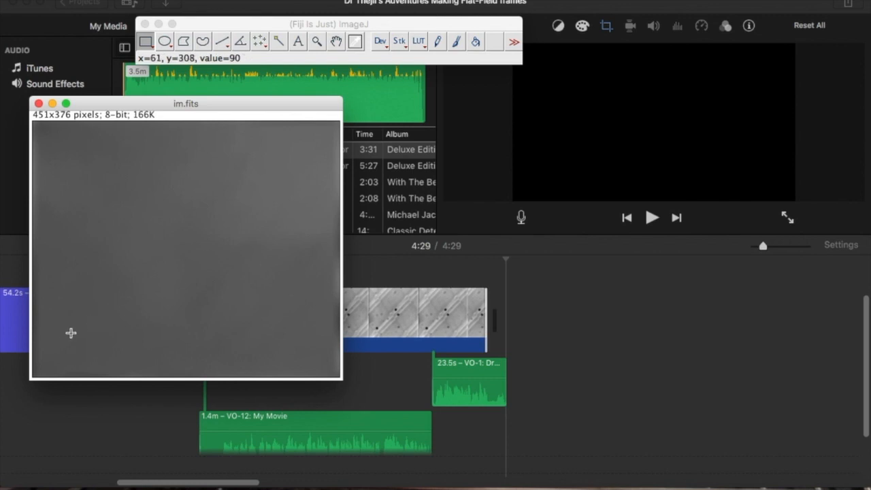
{"action": "mouse_move", "coordinate": [53, 341]}
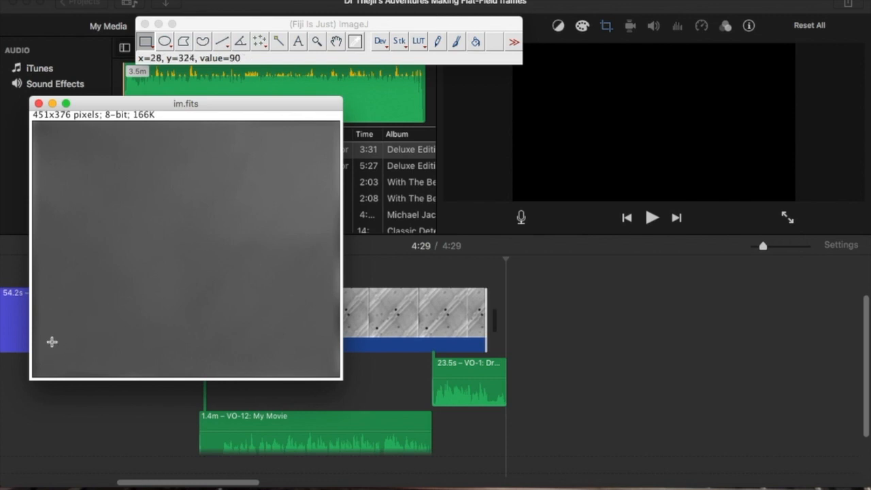
{"action": "mouse_move", "coordinate": [63, 355]}
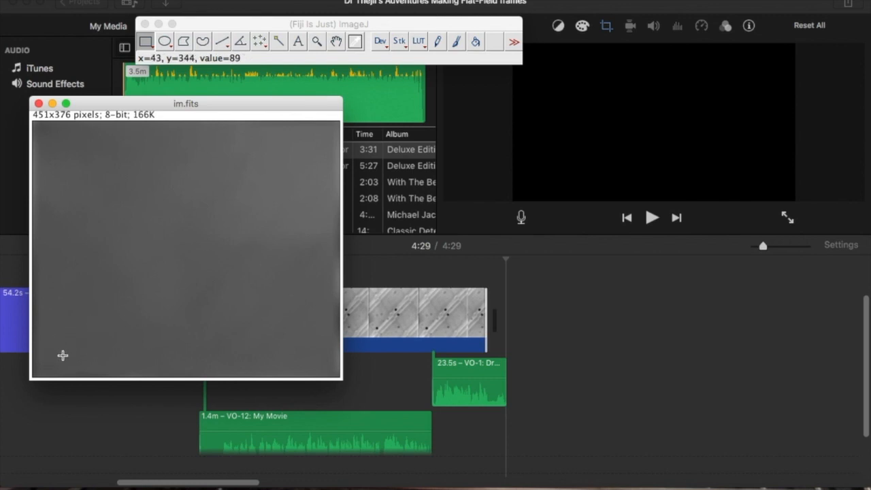
{"action": "mouse_move", "coordinate": [267, 206]}
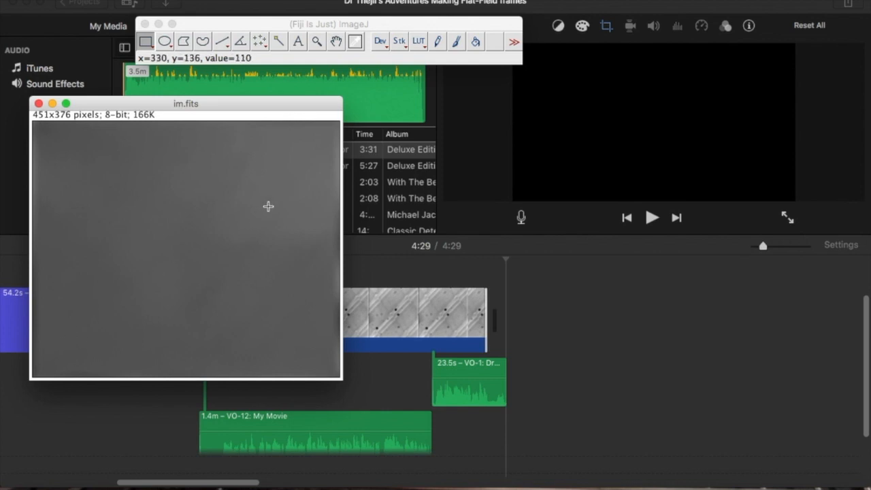
{"action": "mouse_move", "coordinate": [308, 164]}
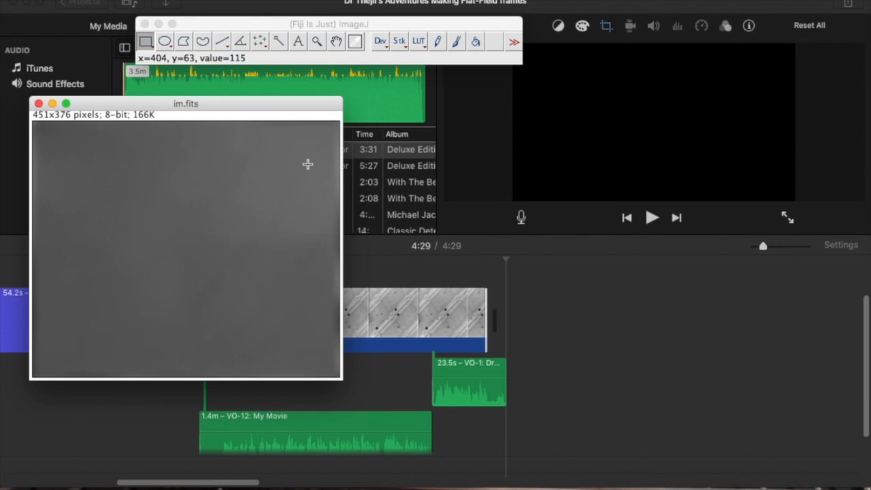
{"action": "mouse_move", "coordinate": [239, 40]}
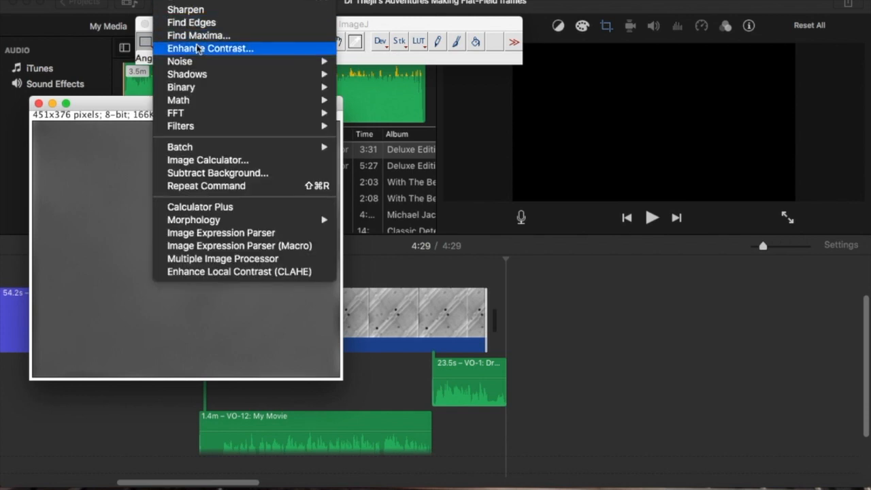
Step: Enhance contrast at 0.3% saturated pixels with histogram equalization on the smoothed image
{"action": "left_click", "coordinate": [210, 48]}
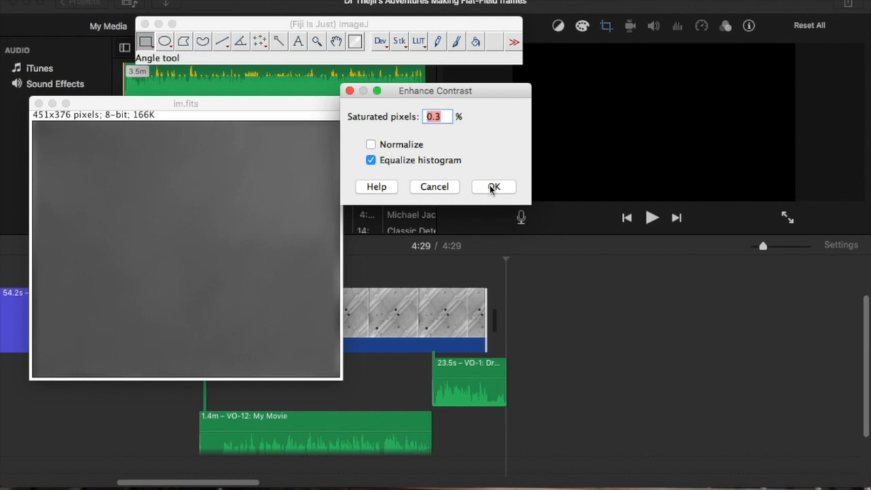
{"action": "left_click", "coordinate": [493, 186]}
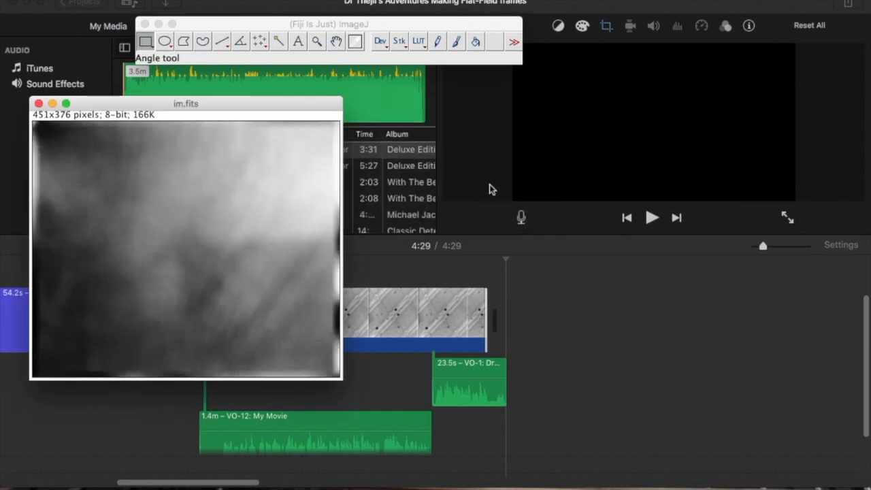
{"action": "mouse_move", "coordinate": [317, 235]}
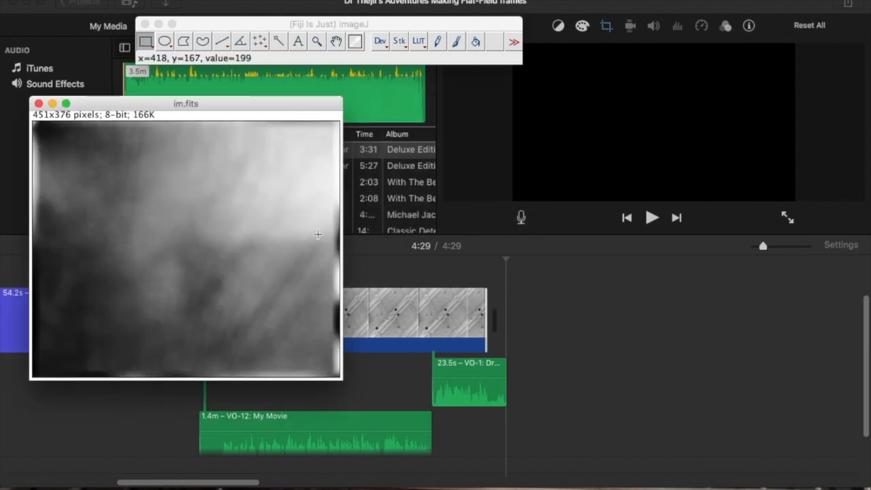
{"action": "mouse_move", "coordinate": [291, 174]}
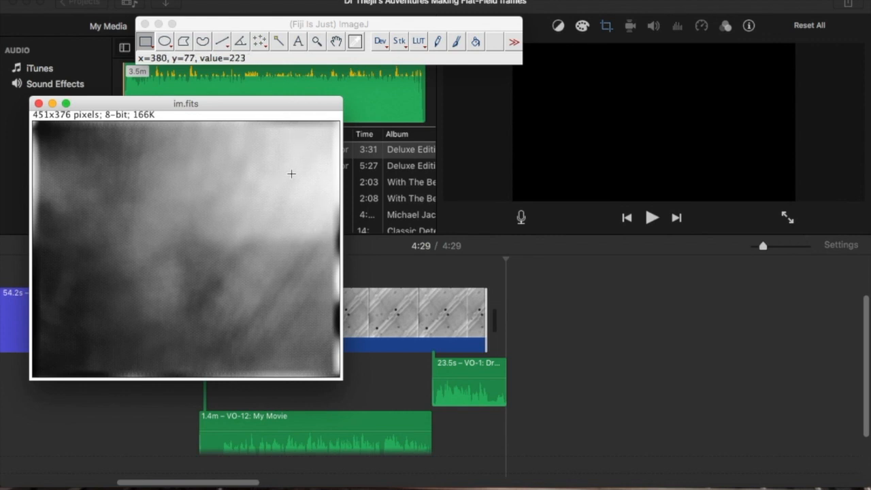
{"action": "mouse_move", "coordinate": [249, 176]}
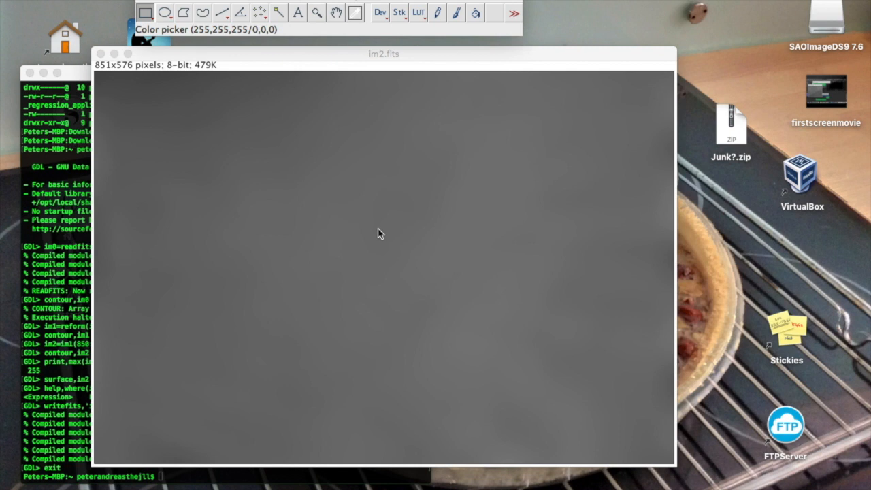
{"action": "mouse_move", "coordinate": [401, 305]}
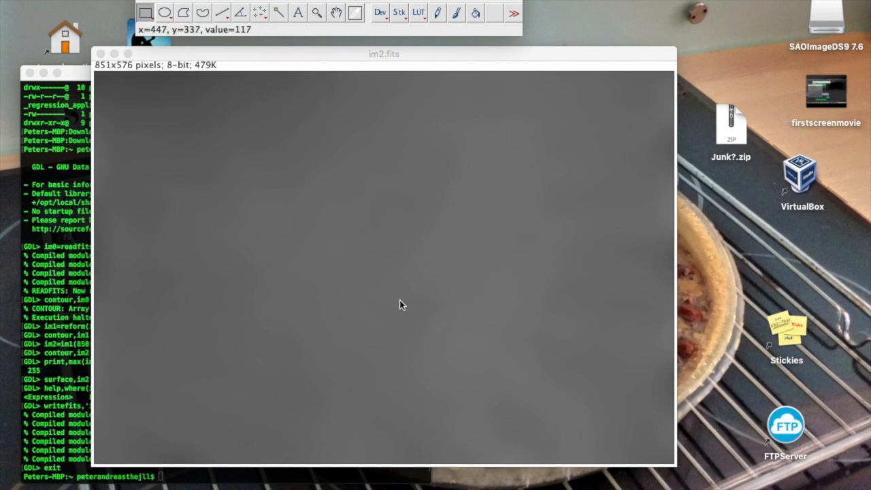
{"action": "mouse_move", "coordinate": [422, 315]}
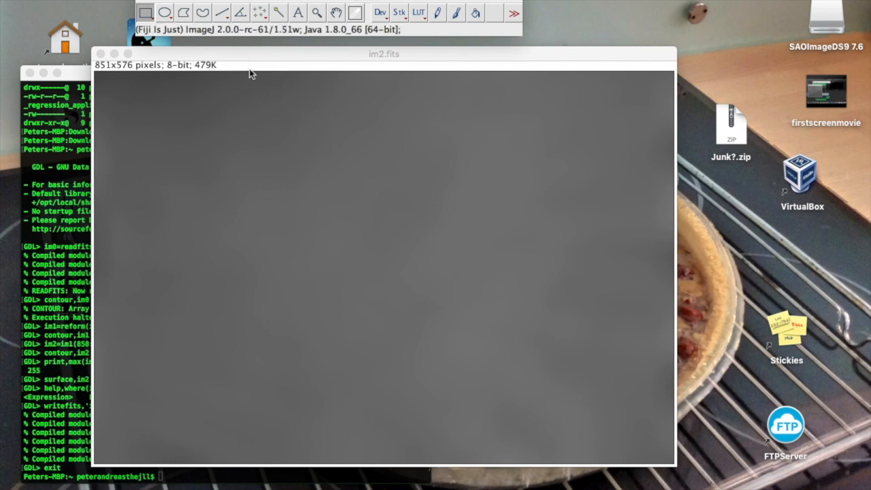
{"action": "mouse_move", "coordinate": [409, 307]}
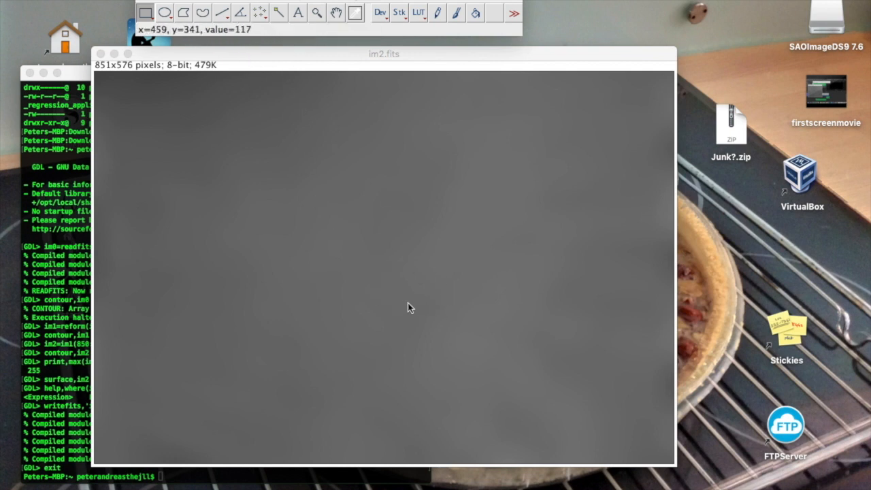
{"action": "mouse_move", "coordinate": [456, 274]}
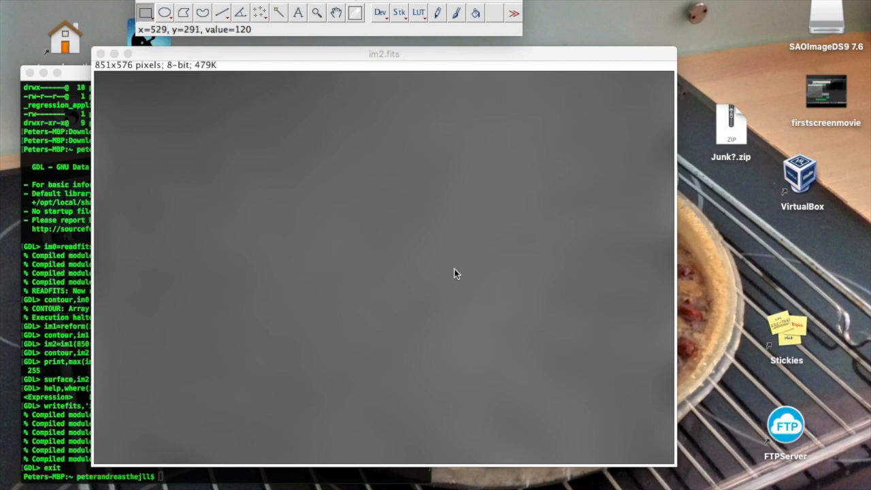
{"action": "mouse_move", "coordinate": [518, 300]}
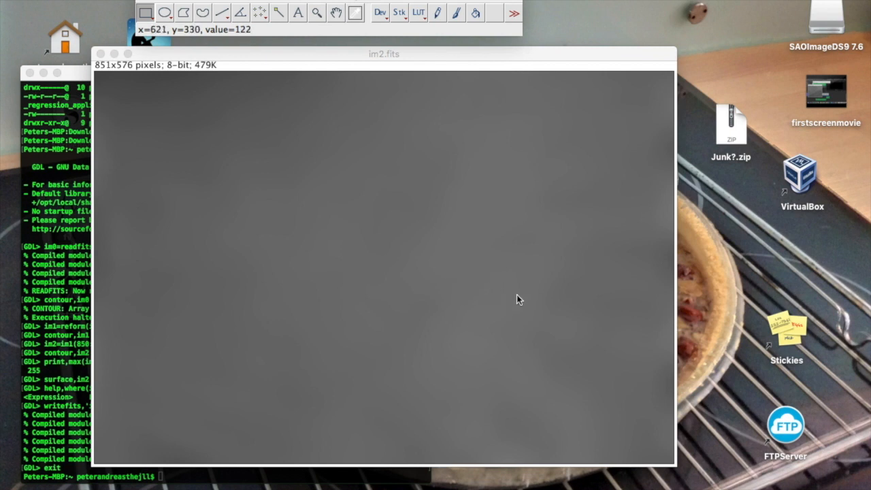
{"action": "mouse_move", "coordinate": [511, 304]}
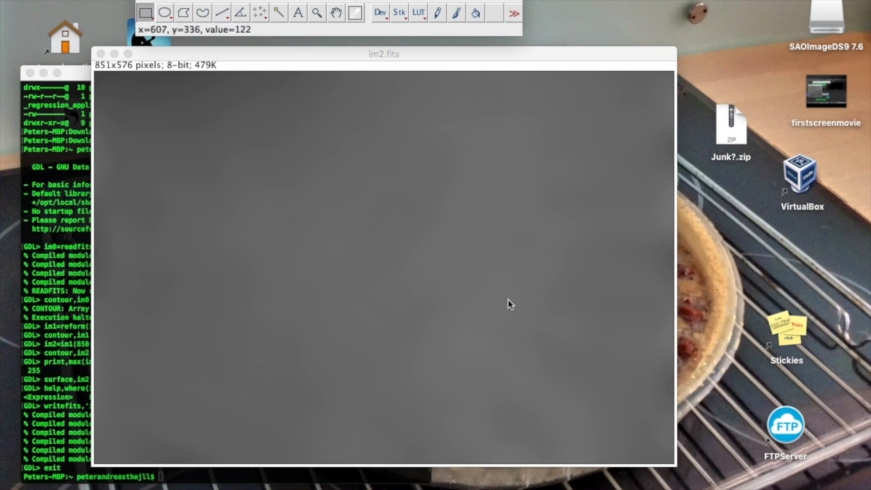
{"action": "mouse_move", "coordinate": [155, 421]}
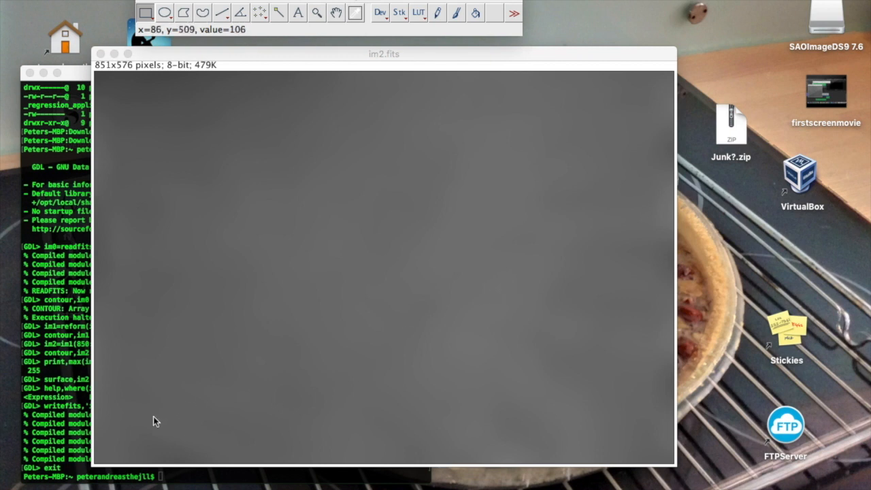
{"action": "mouse_move", "coordinate": [132, 427]}
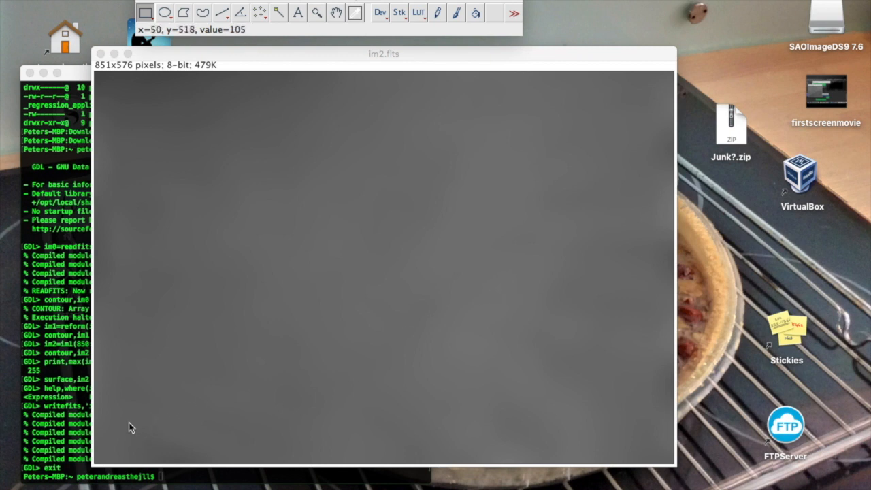
{"action": "mouse_move", "coordinate": [151, 111]}
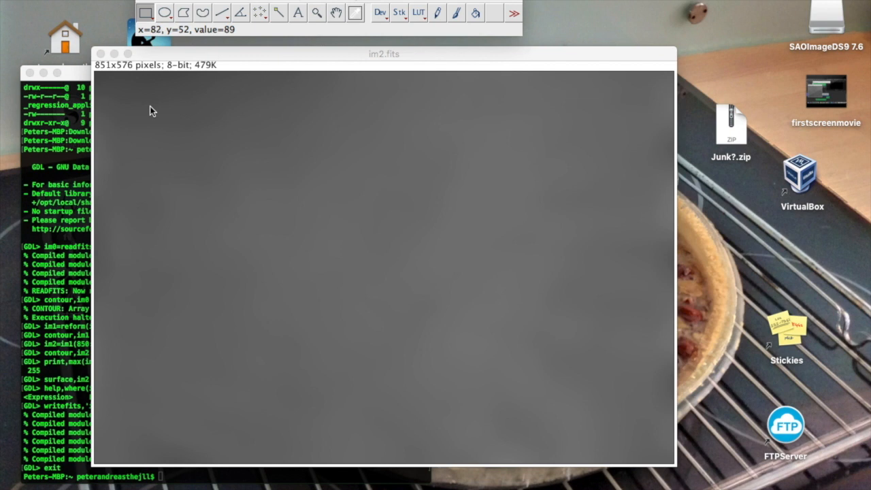
{"action": "mouse_move", "coordinate": [640, 113]}
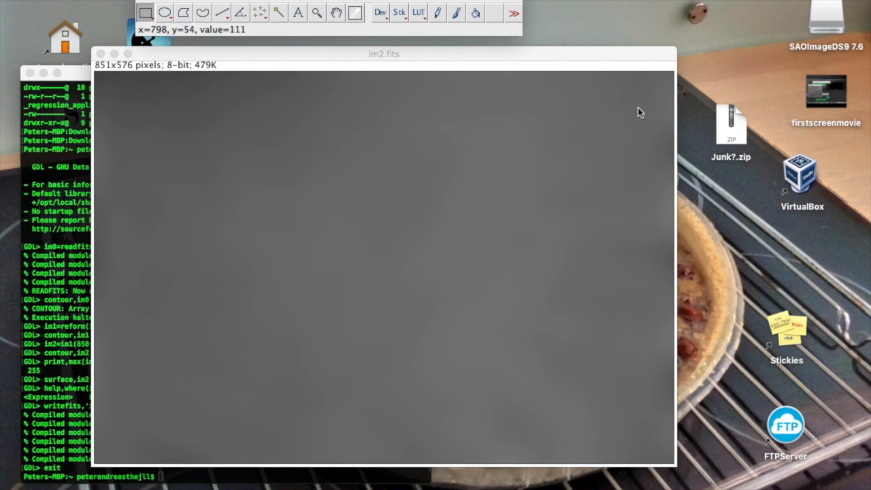
{"action": "mouse_move", "coordinate": [625, 403]}
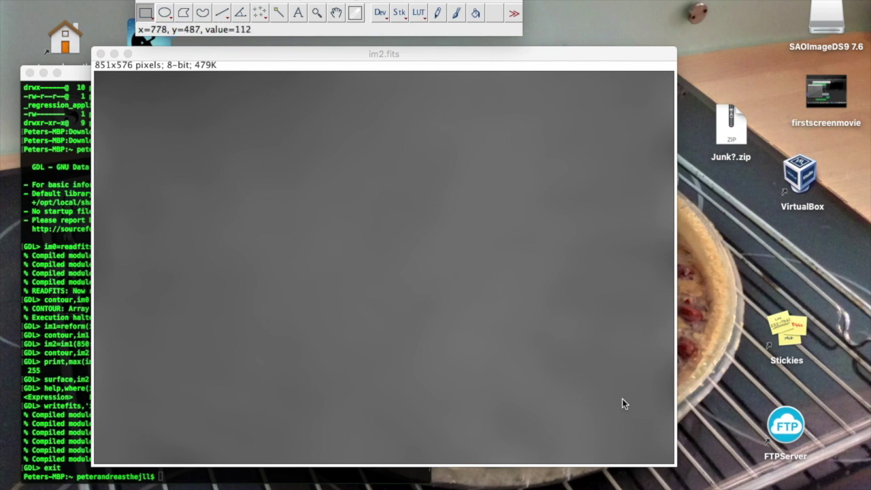
{"action": "mouse_move", "coordinate": [366, 266]}
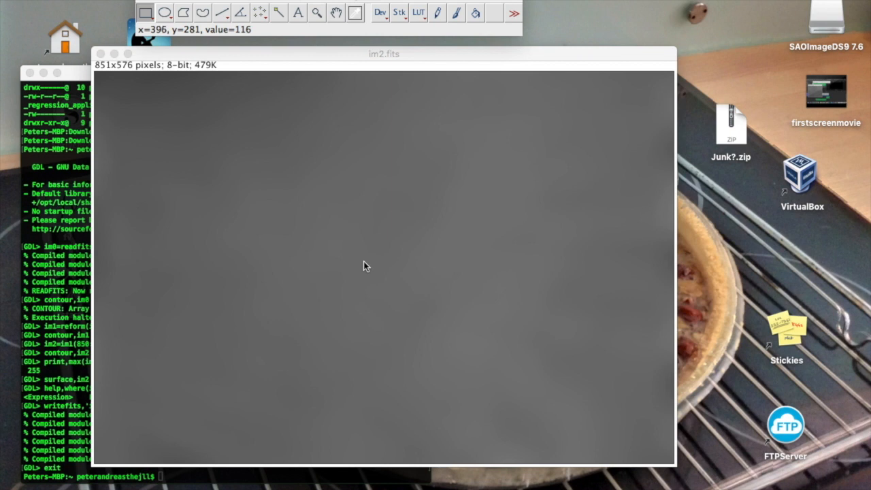
{"action": "mouse_move", "coordinate": [635, 109]}
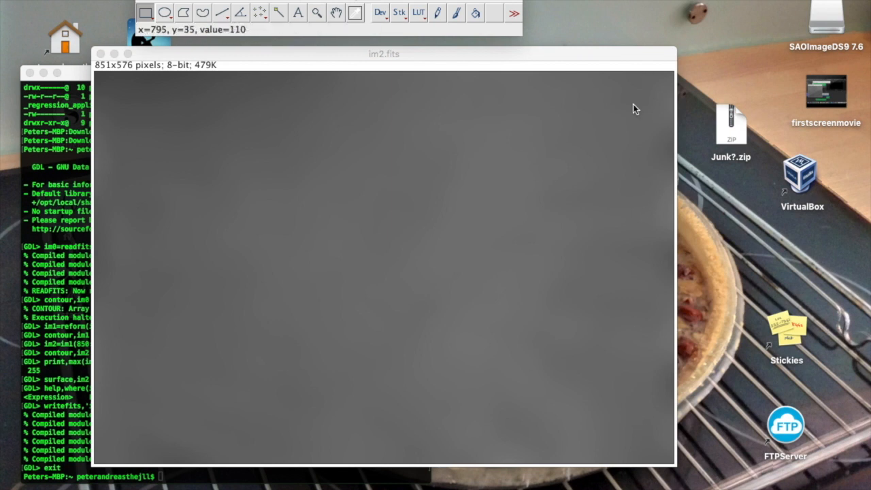
{"action": "mouse_move", "coordinate": [392, 298]}
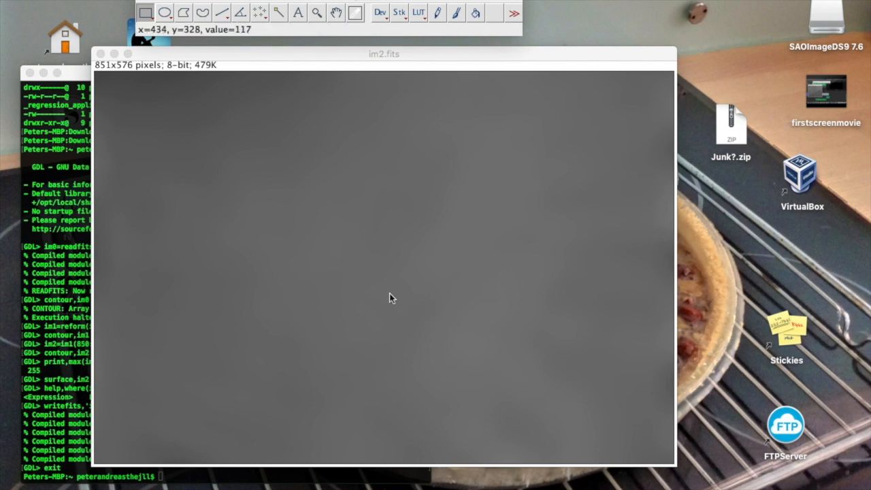
{"action": "mouse_move", "coordinate": [115, 93]}
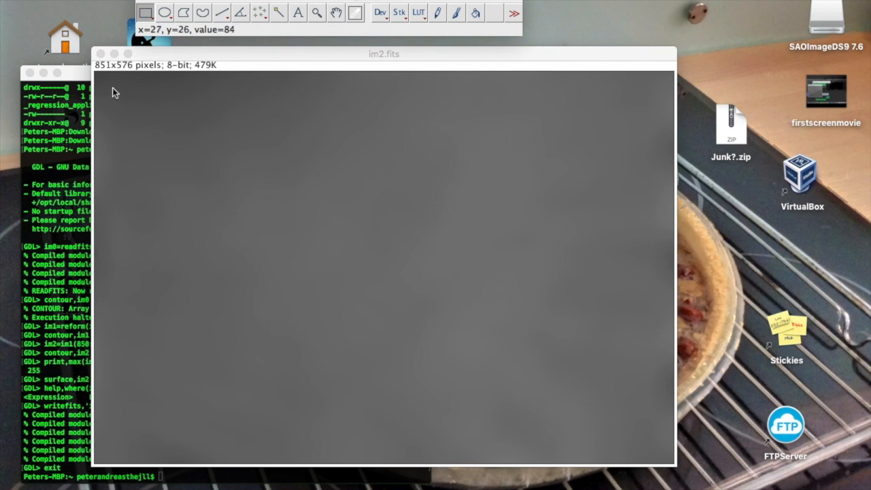
{"action": "mouse_move", "coordinate": [333, 190]}
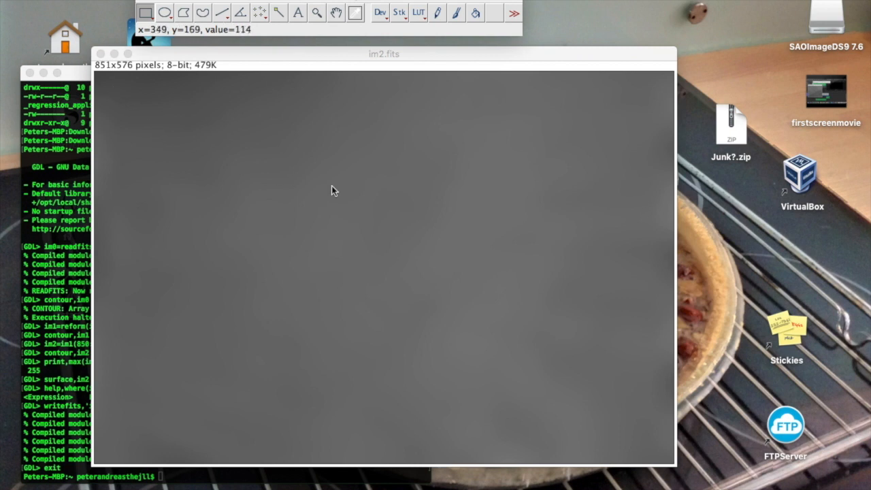
{"action": "mouse_move", "coordinate": [340, 194]}
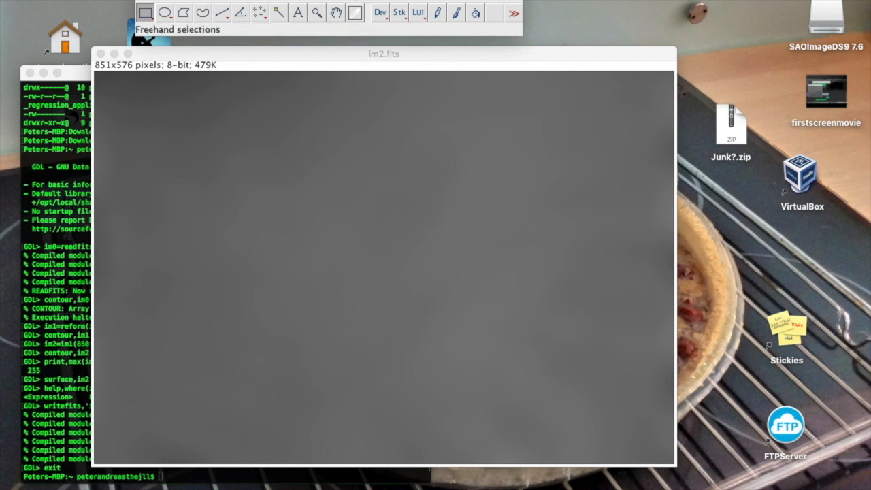
{"action": "mouse_move", "coordinate": [259, 13]}
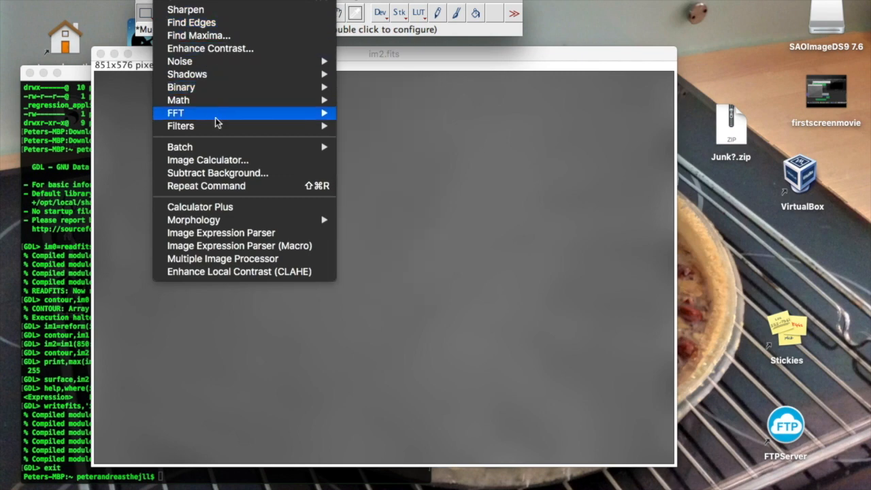
{"action": "mouse_move", "coordinate": [296, 55]}
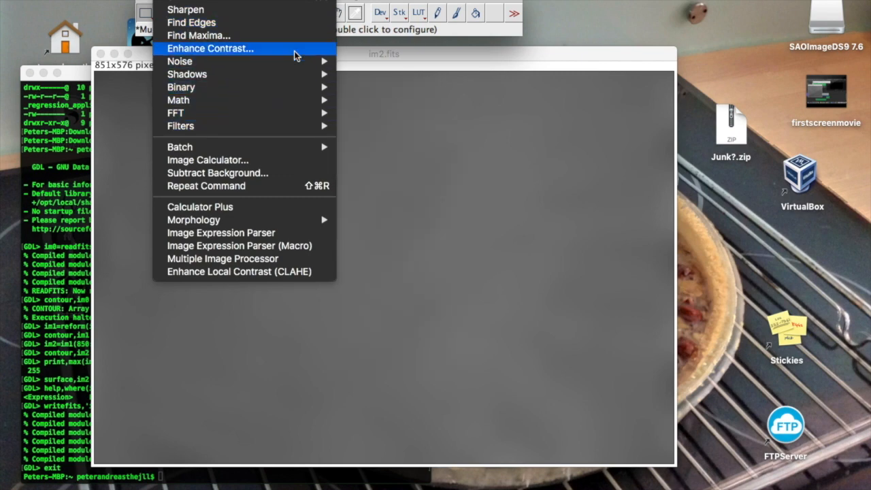
Step: Run Enhance Contrast on im2.fits with 0.3% saturated pixels and Equalize histogram
{"action": "left_click", "coordinate": [210, 47]}
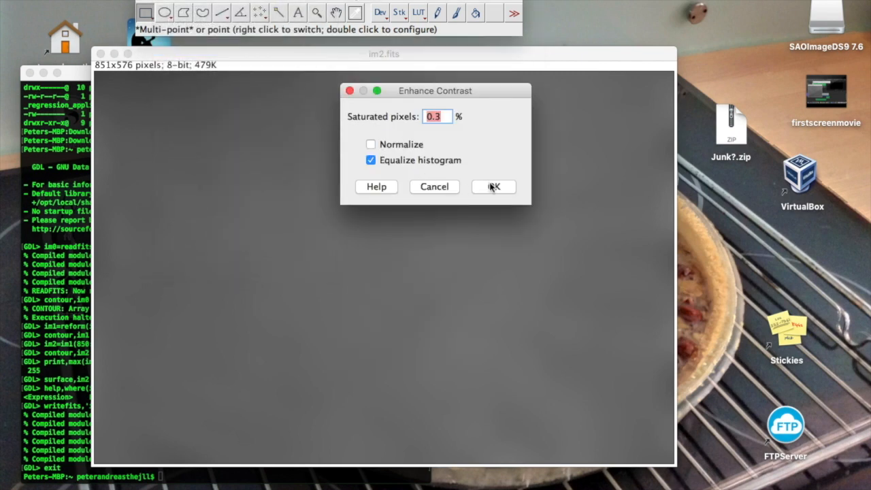
{"action": "left_click", "coordinate": [494, 187]}
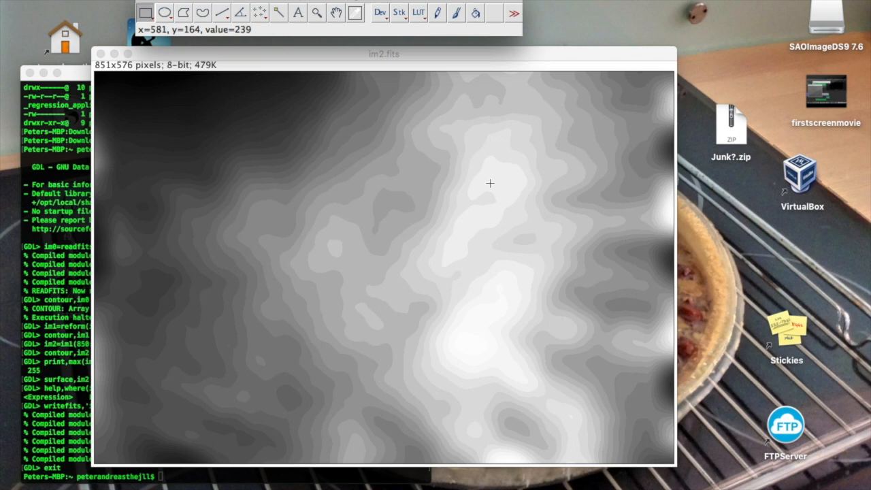
{"action": "mouse_move", "coordinate": [244, 391]}
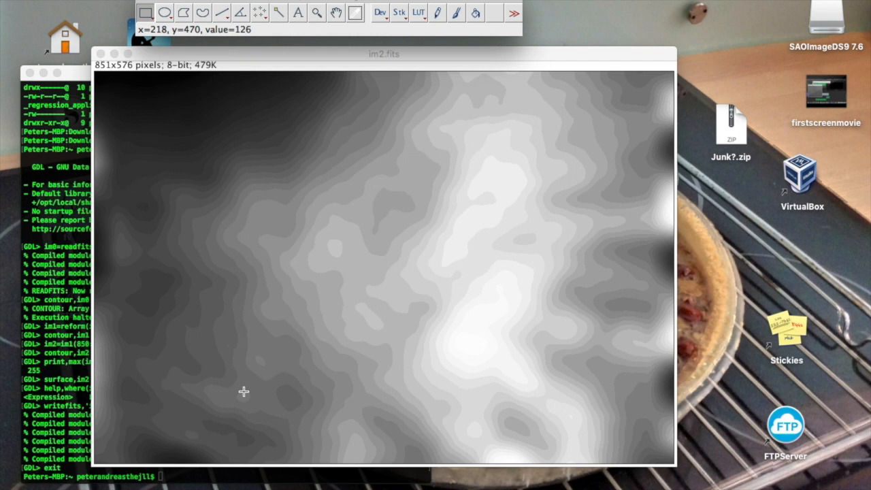
{"action": "mouse_move", "coordinate": [358, 325]}
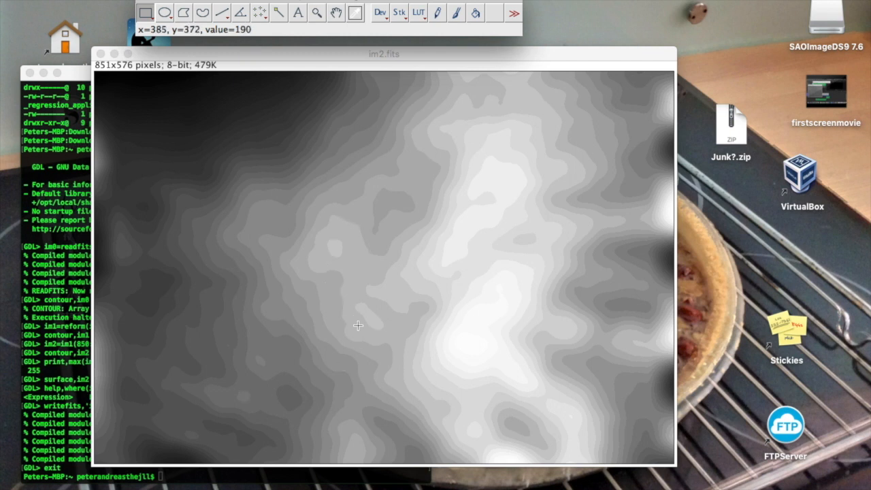
{"action": "mouse_move", "coordinate": [359, 326]}
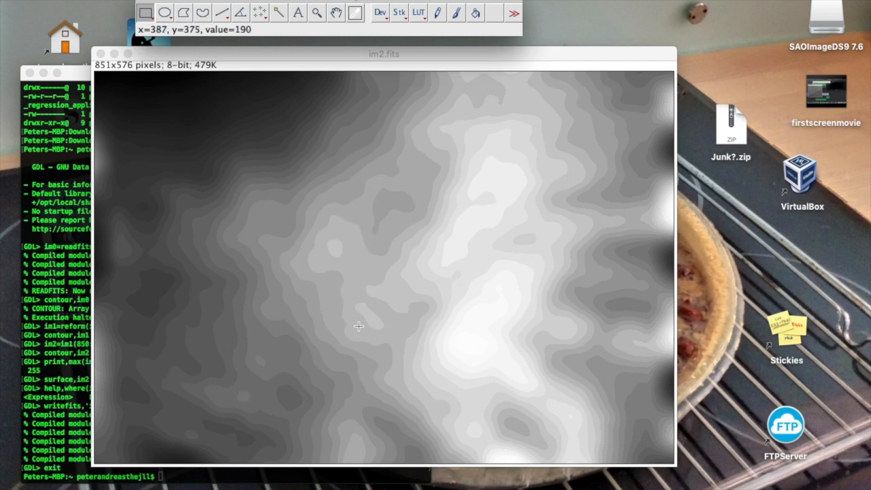
{"action": "mouse_move", "coordinate": [194, 94]}
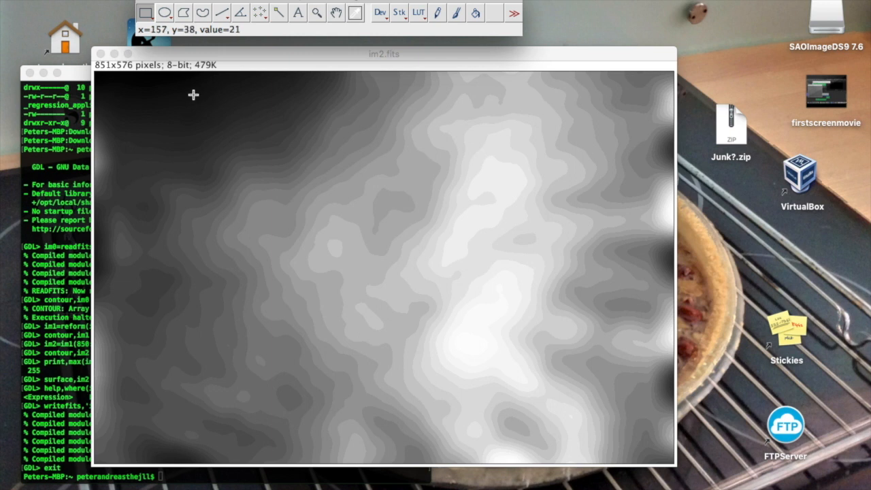
{"action": "mouse_move", "coordinate": [330, 293]}
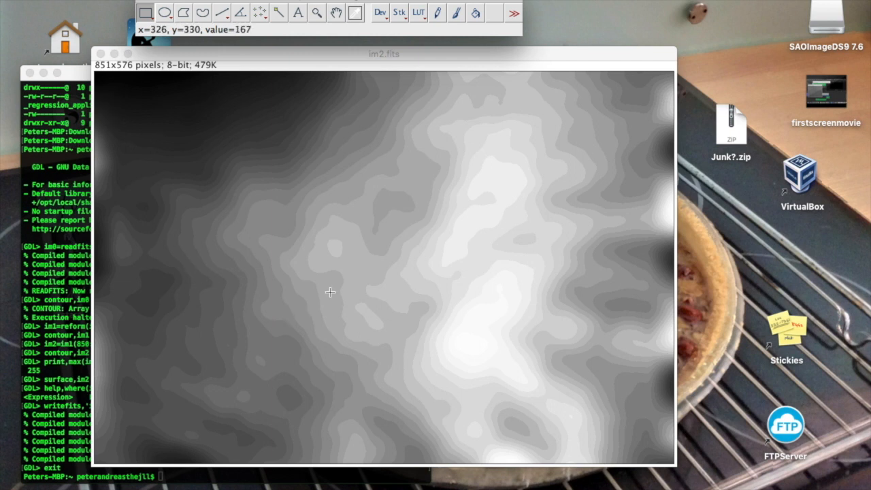
{"action": "mouse_move", "coordinate": [550, 181]}
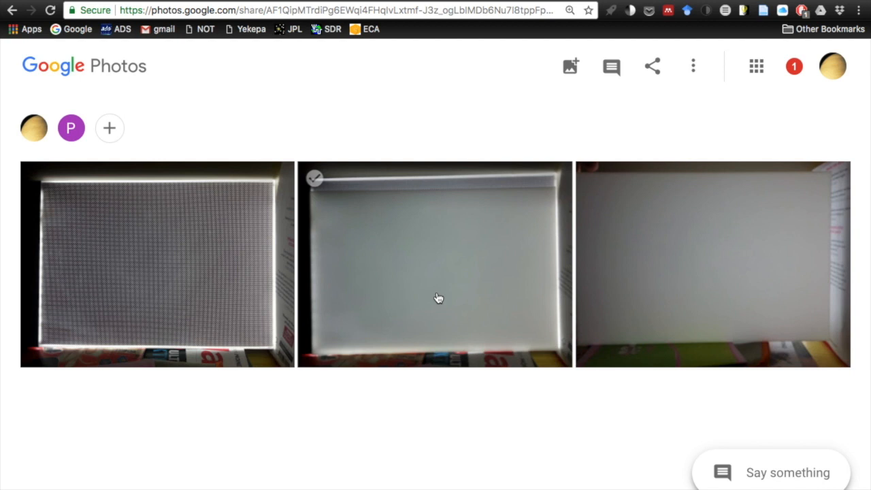
{"action": "mouse_move", "coordinate": [397, 201]}
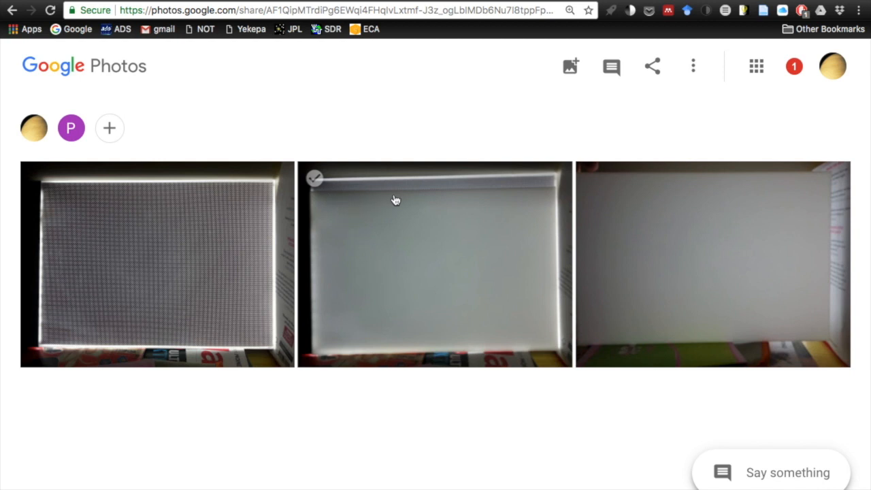
{"action": "mouse_move", "coordinate": [315, 181]}
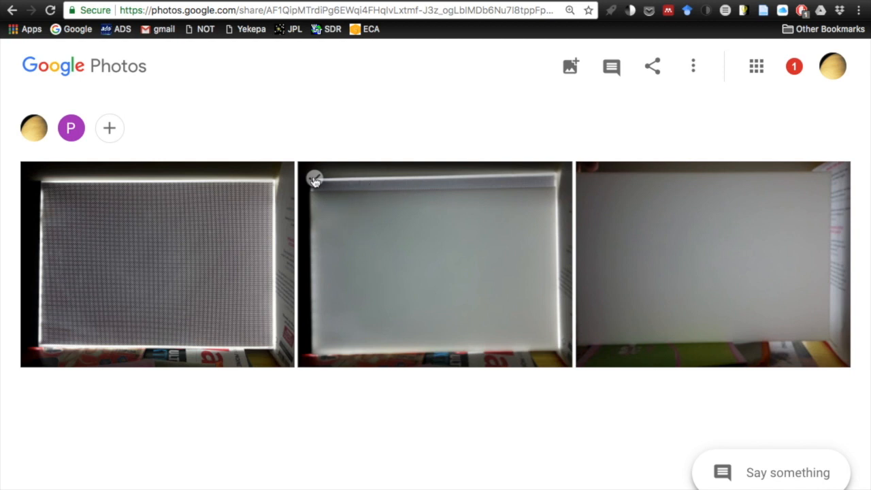
Step: View the shared Google Photos album of three light-box flat-field photos
{"action": "left_click", "coordinate": [315, 178]}
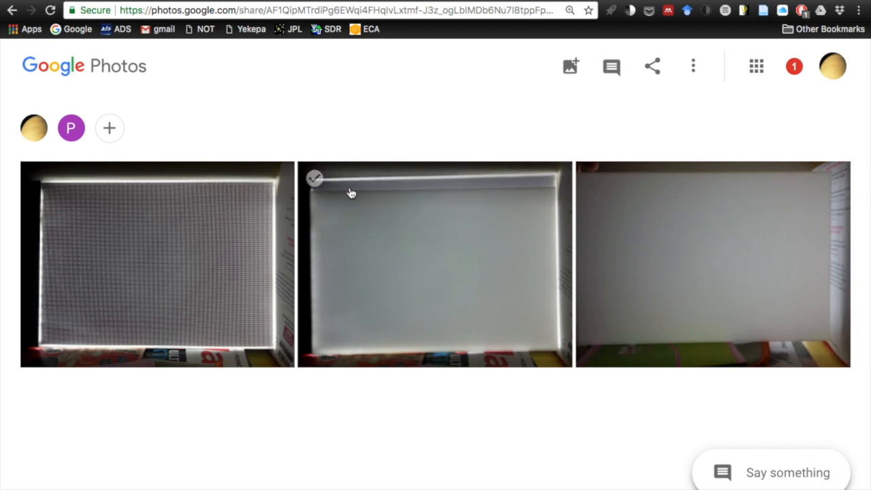
{"action": "mouse_move", "coordinate": [322, 294]}
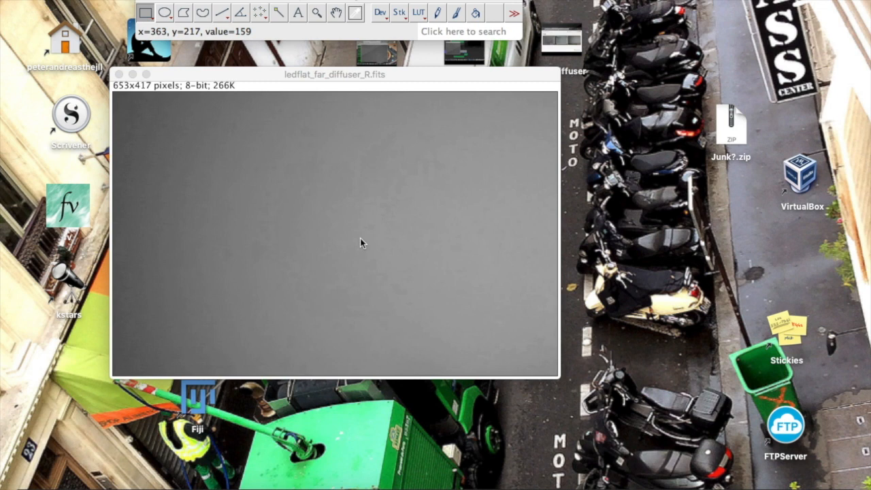
{"action": "mouse_move", "coordinate": [360, 244]}
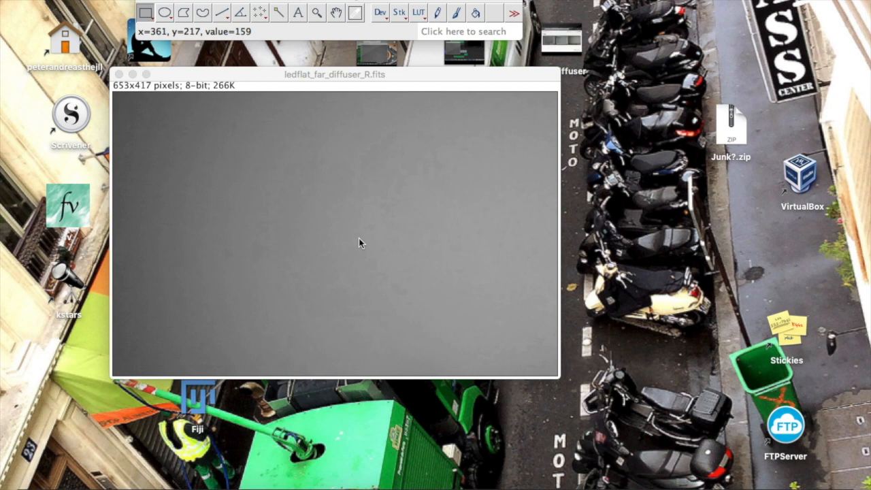
{"action": "mouse_move", "coordinate": [360, 243]}
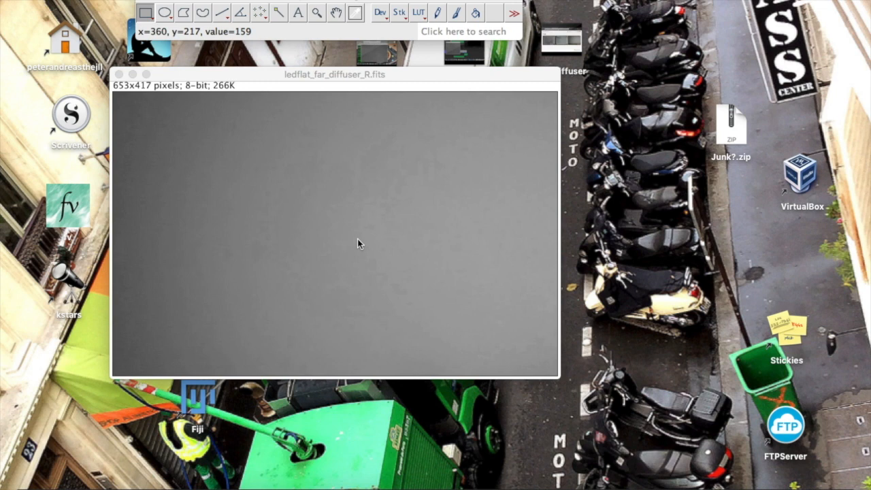
{"action": "mouse_move", "coordinate": [349, 248]}
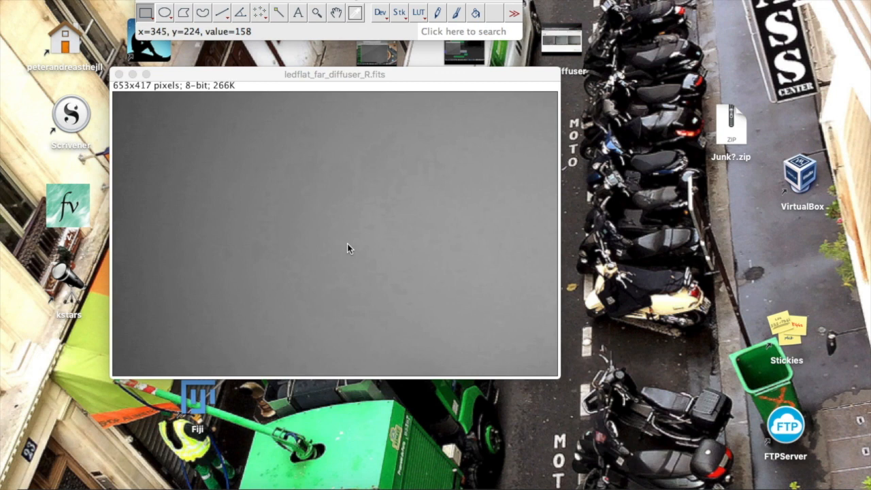
{"action": "mouse_move", "coordinate": [316, 230]}
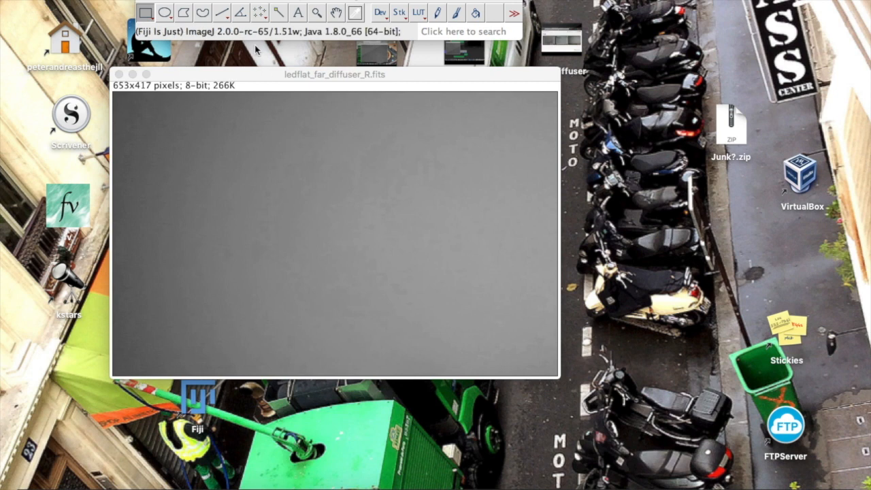
{"action": "mouse_move", "coordinate": [222, 13]}
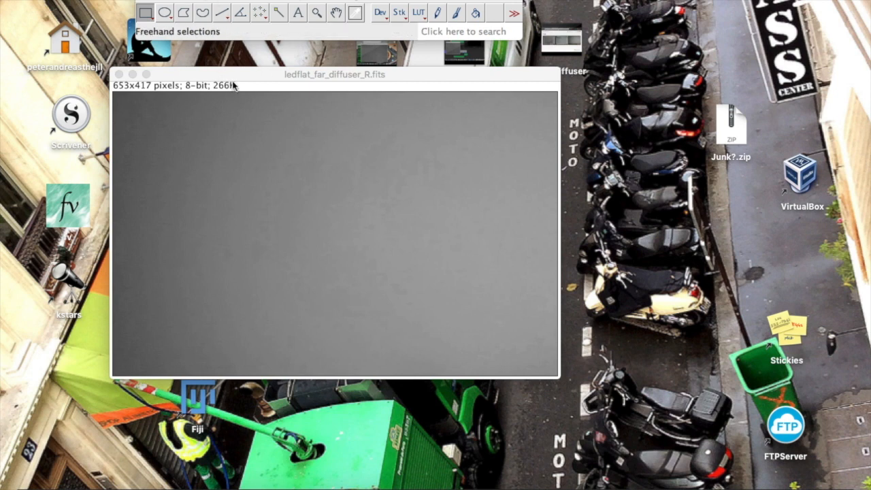
{"action": "mouse_move", "coordinate": [241, 12]}
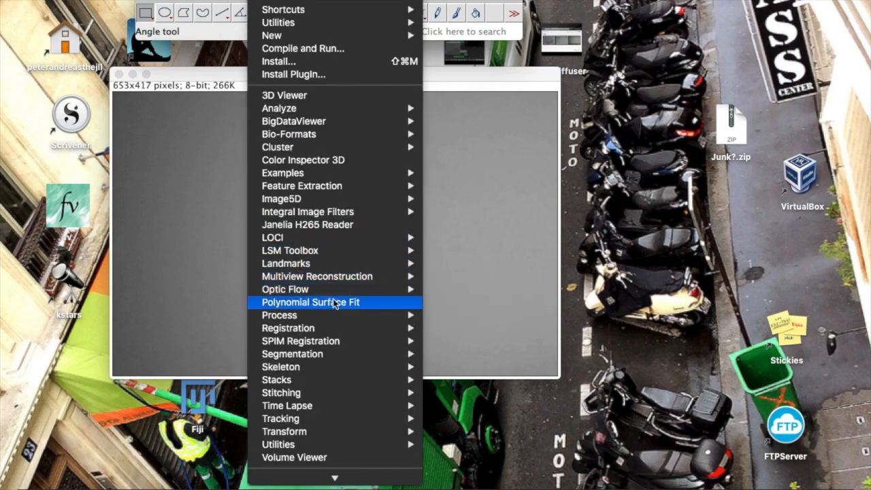
Step: Run Polynomial Surface Fit with X and Y orders of 2 on ledflat_far_diffuser_R.fits
{"action": "left_click", "coordinate": [311, 302]}
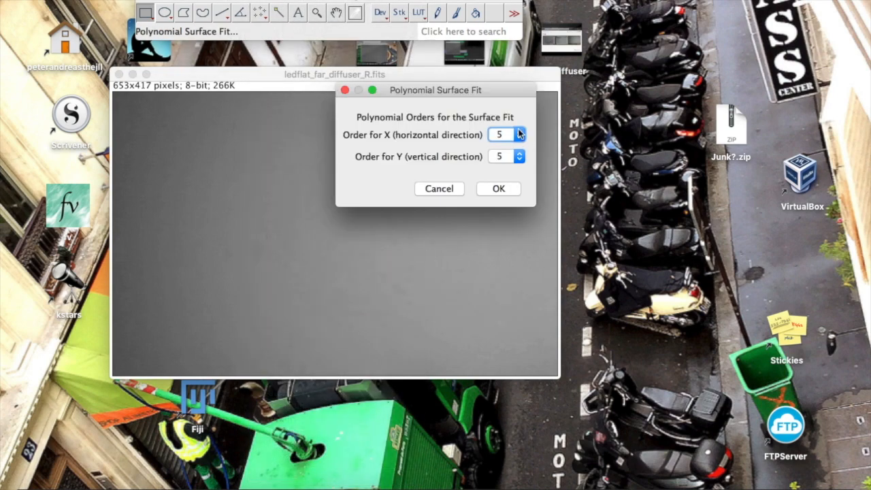
{"action": "left_click", "coordinate": [520, 138]}
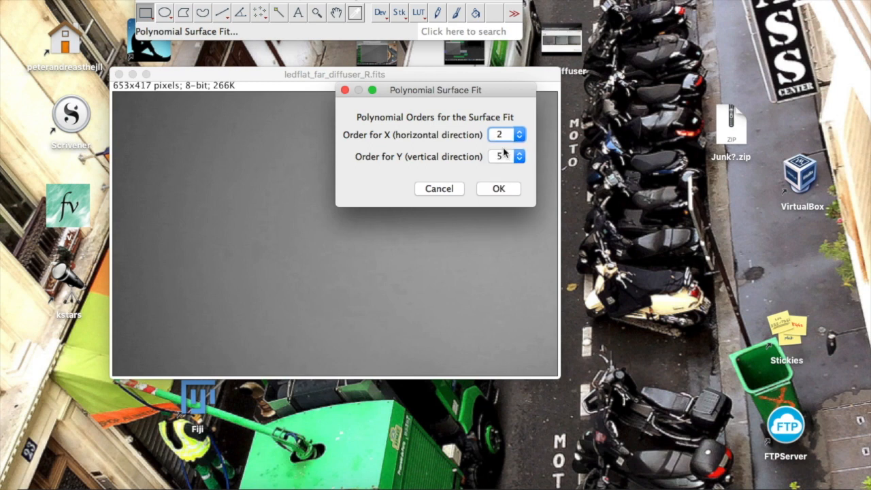
{"action": "left_click", "coordinate": [505, 156]}
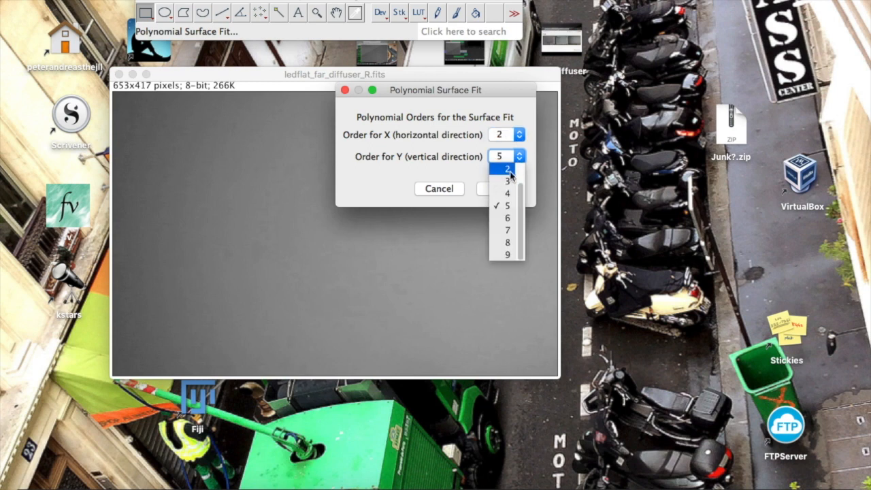
{"action": "left_click", "coordinate": [507, 169]}
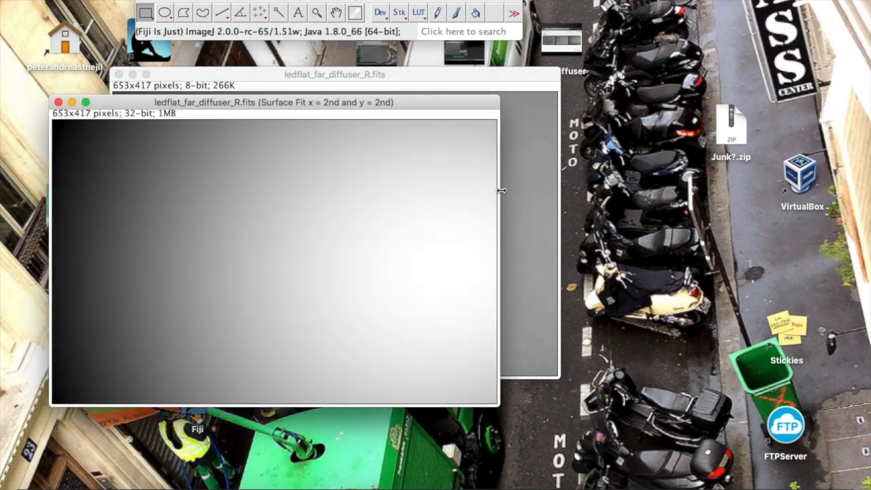
{"action": "mouse_move", "coordinate": [380, 260]}
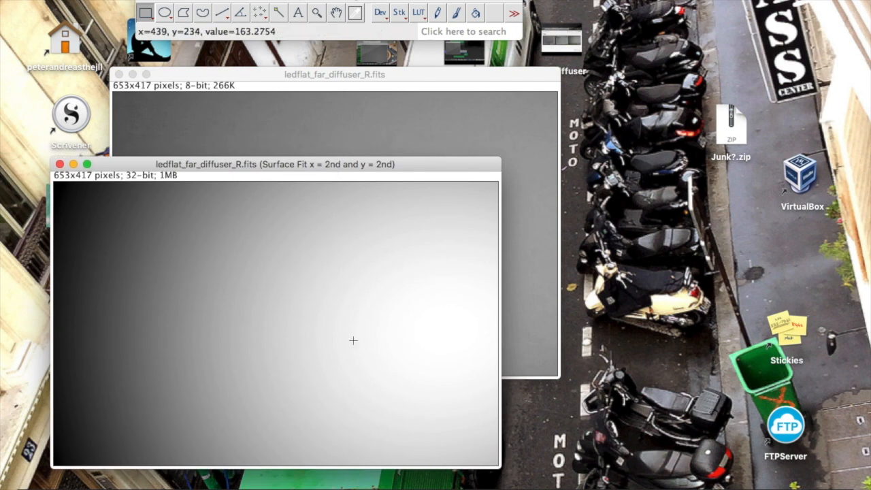
{"action": "mouse_move", "coordinate": [84, 242]}
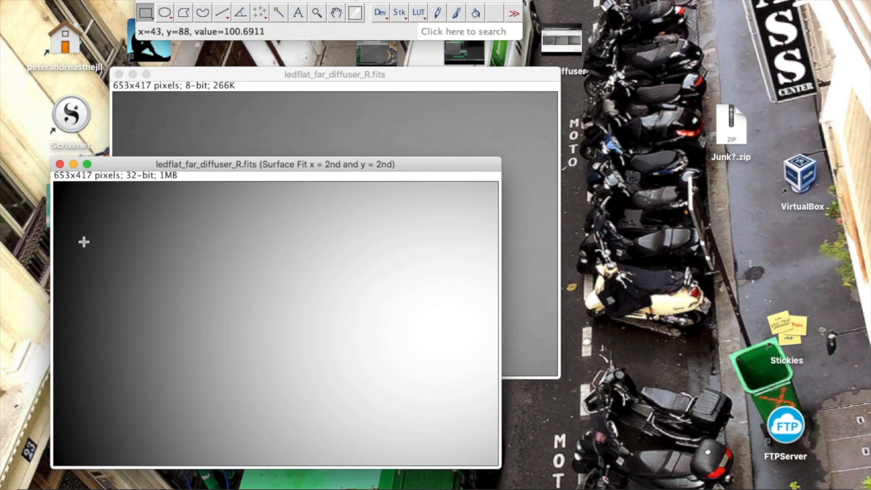
{"action": "left_click", "coordinate": [334, 74]}
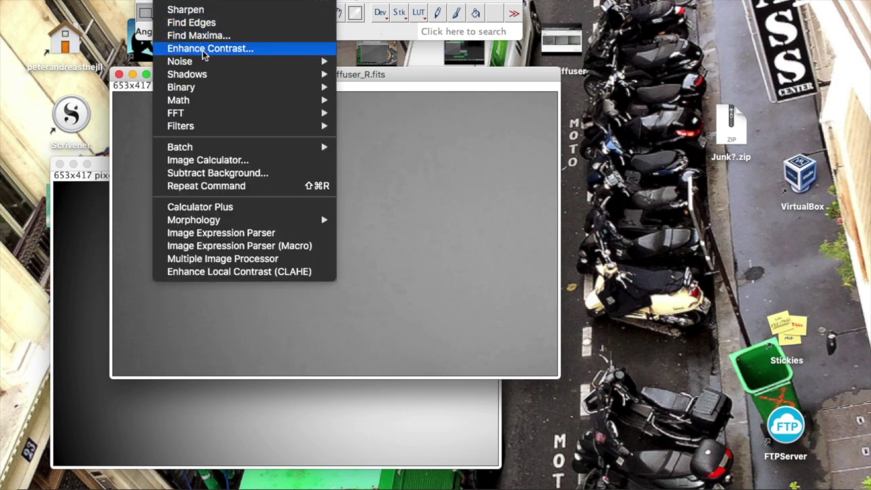
{"action": "left_click", "coordinate": [210, 48]}
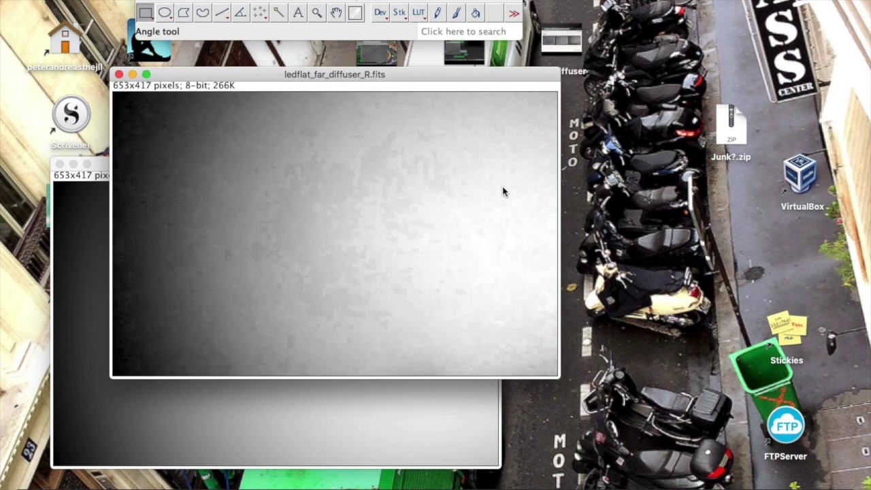
{"action": "mouse_move", "coordinate": [428, 204]}
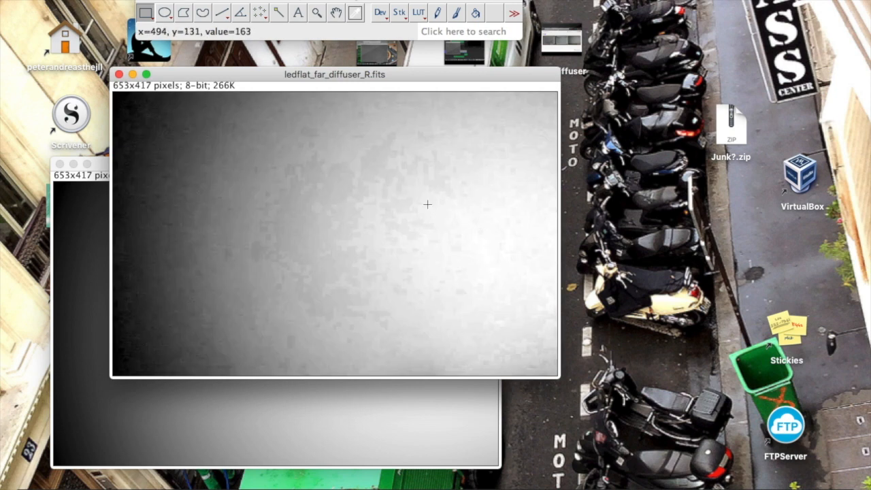
{"action": "mouse_move", "coordinate": [466, 216]}
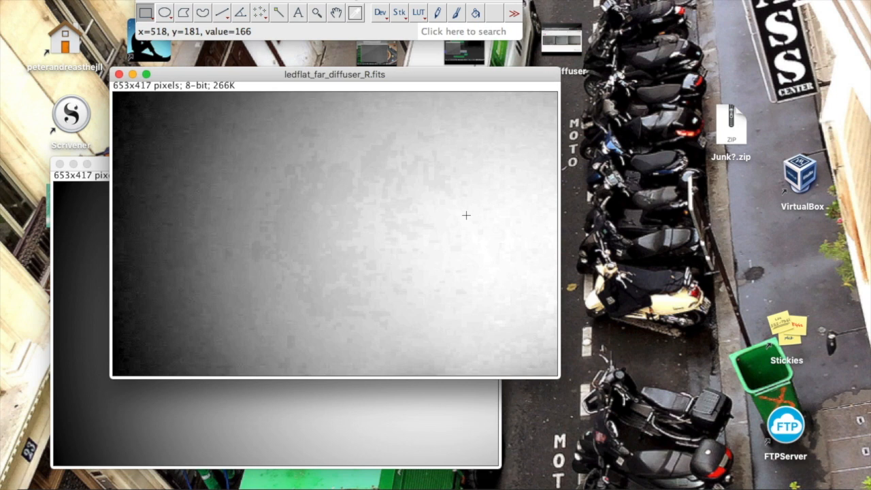
{"action": "mouse_move", "coordinate": [156, 115]}
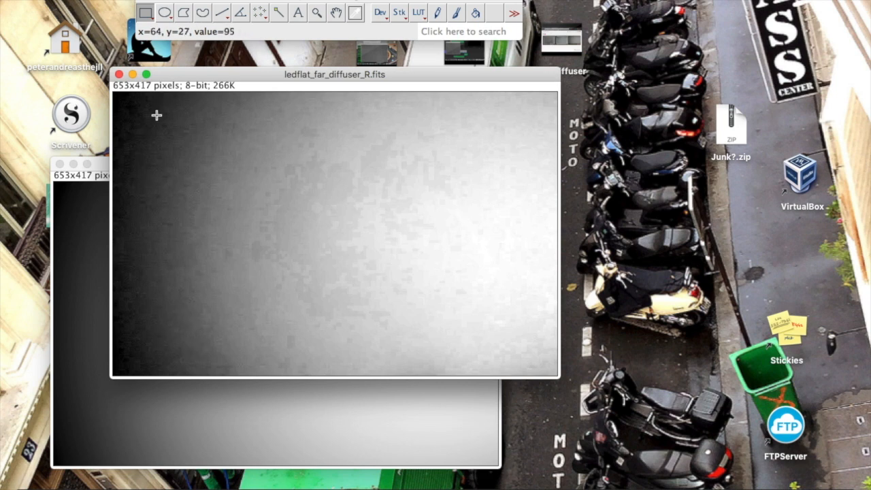
{"action": "mouse_move", "coordinate": [135, 336]}
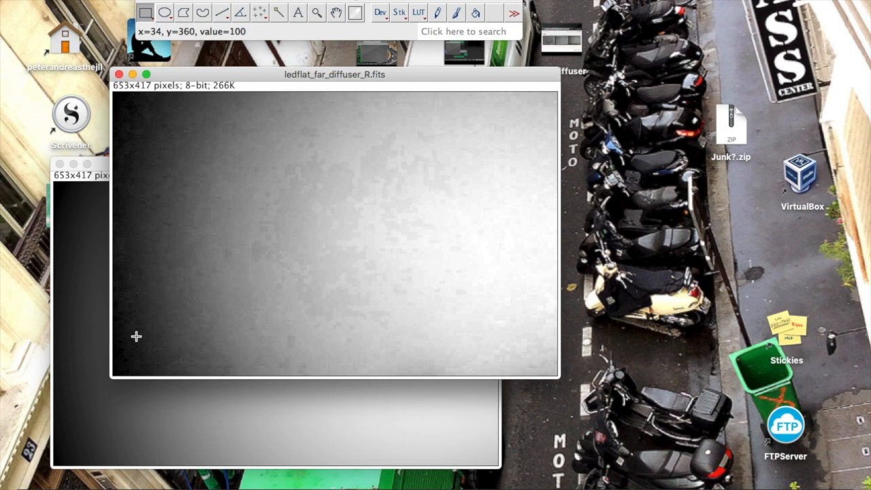
{"action": "mouse_move", "coordinate": [194, 75]}
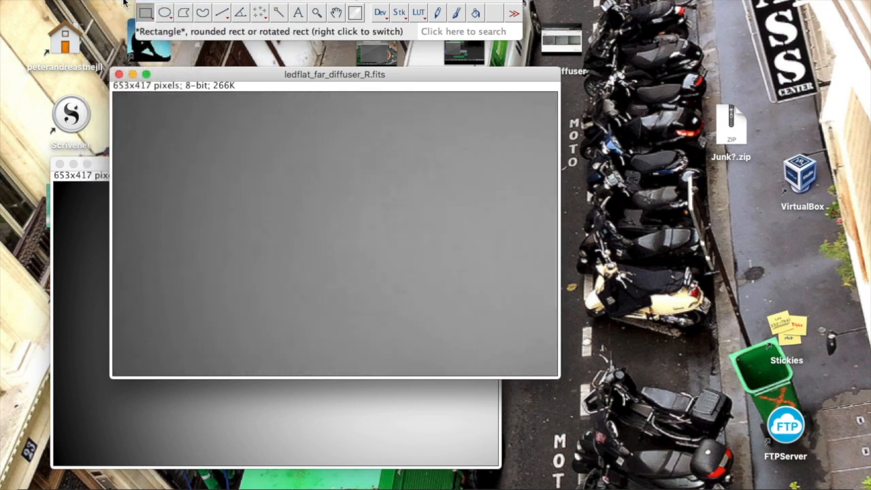
{"action": "mouse_move", "coordinate": [95, 228]}
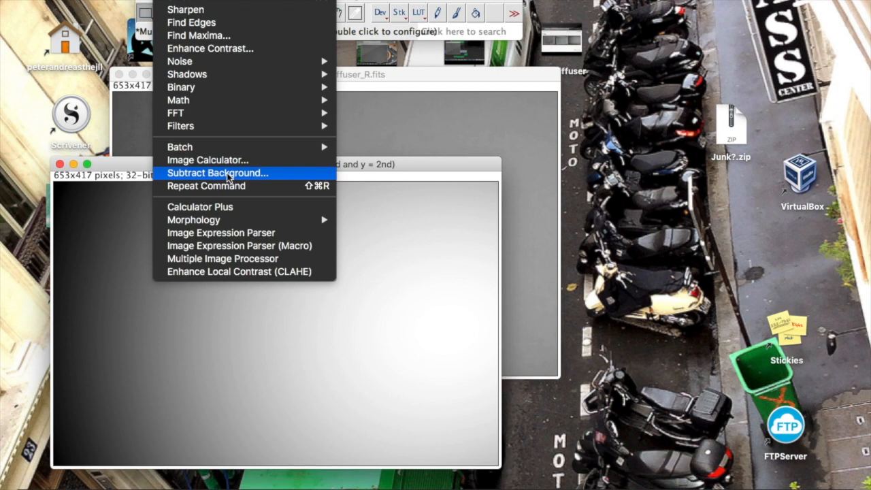
Step: Divide ledflat_far_diffuser_R.fits by the Surface Fit image into a 32-bit result
{"action": "left_click", "coordinate": [206, 160]}
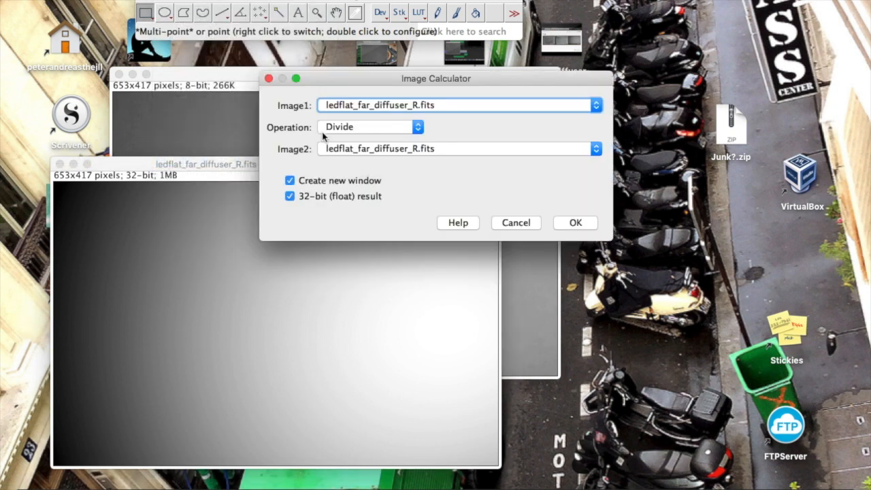
{"action": "mouse_move", "coordinate": [376, 129]}
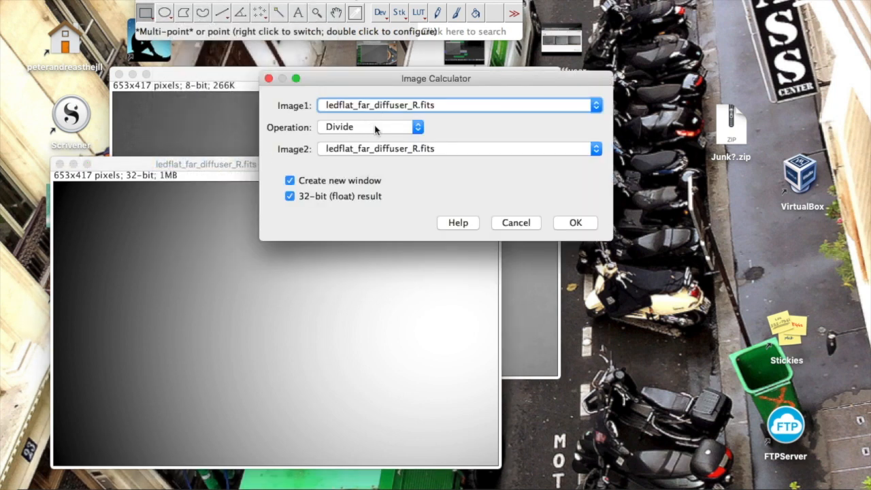
{"action": "left_click", "coordinate": [595, 148]}
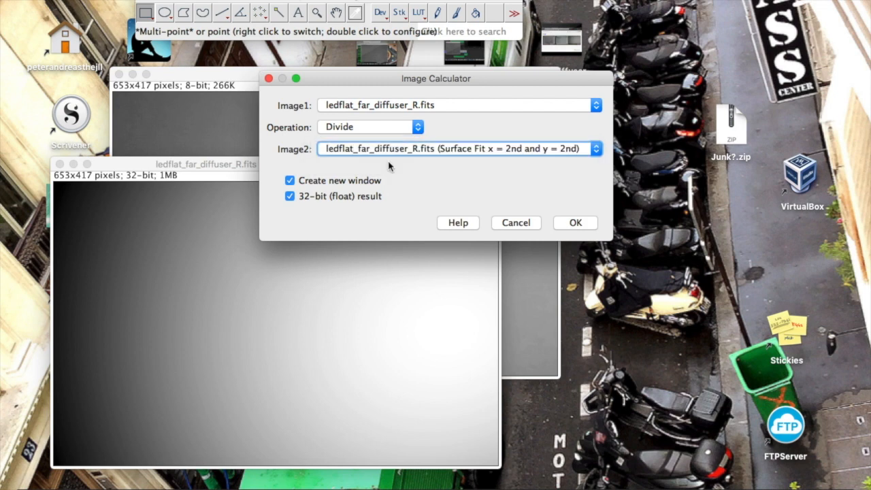
{"action": "mouse_move", "coordinate": [297, 210]}
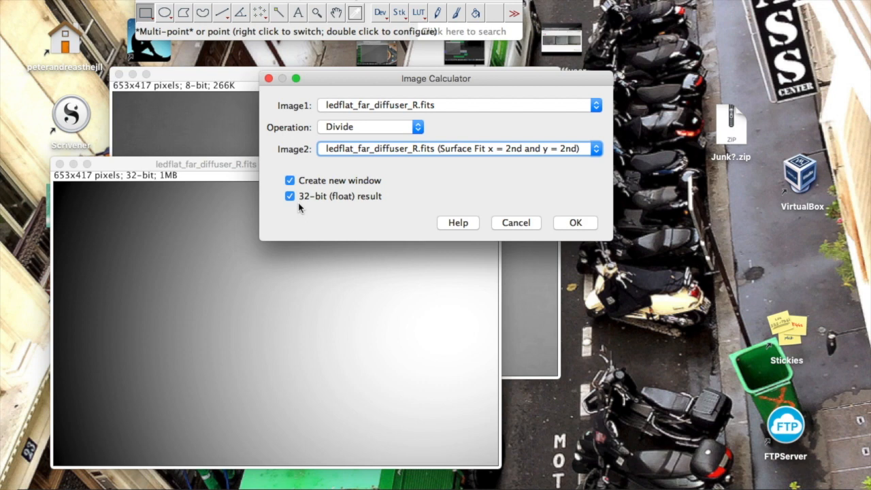
{"action": "mouse_move", "coordinate": [576, 224]}
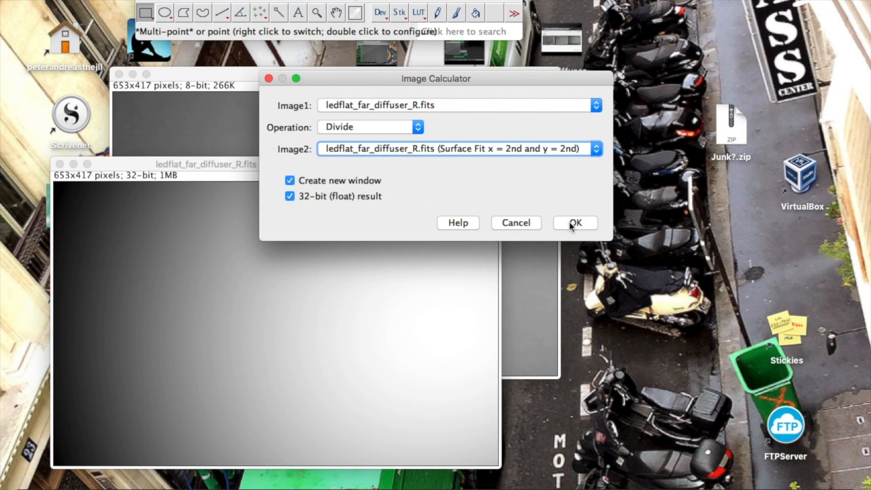
{"action": "left_click", "coordinate": [574, 222]}
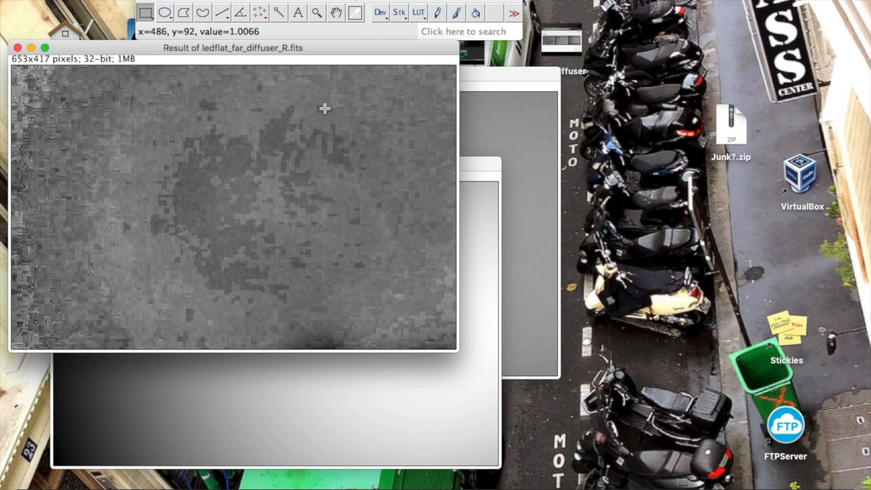
Step: Drag the Result window beside the surface fit and confirm values near 0.99–1.0
{"action": "left_click_drag", "start_coordinate": [234, 48], "coordinate": [575, 110]}
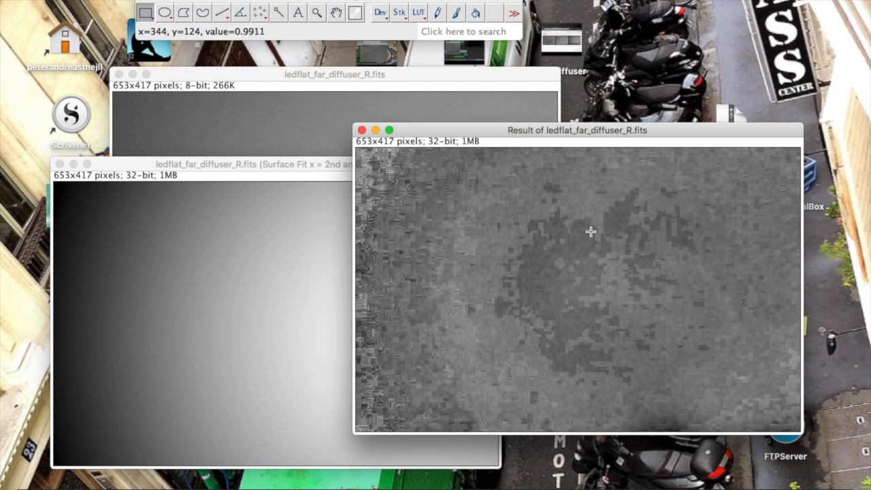
{"action": "mouse_move", "coordinate": [696, 185]}
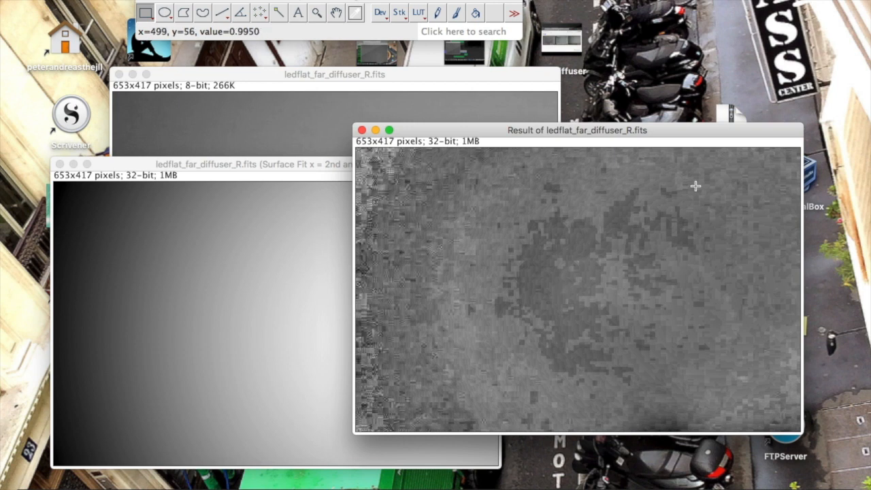
{"action": "mouse_move", "coordinate": [435, 222]}
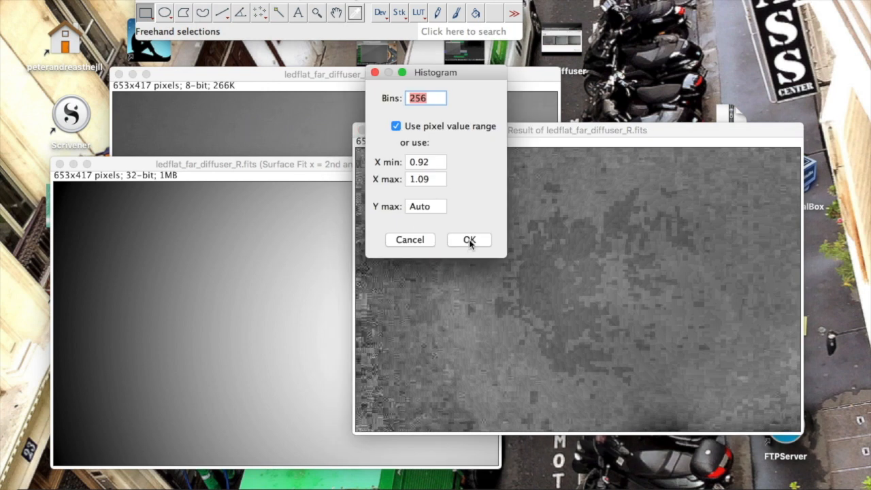
Step: Plot the Result image histogram over X range 0.92–1.09
{"action": "left_click", "coordinate": [469, 240]}
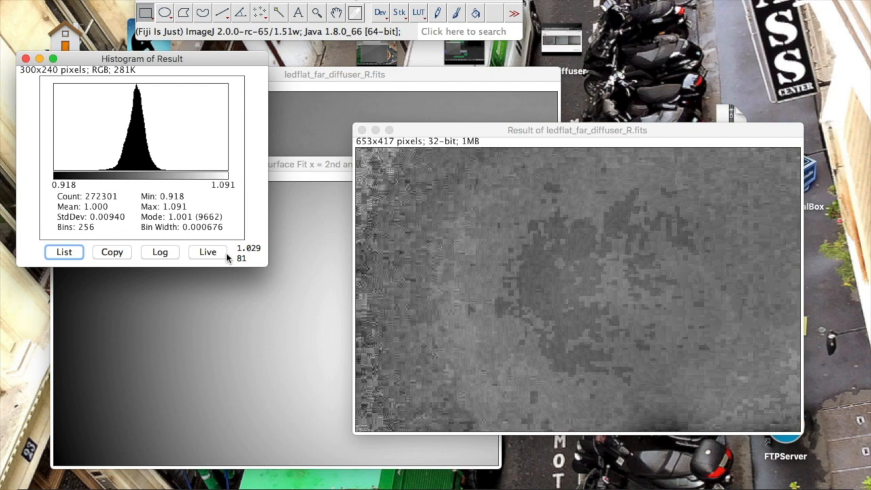
{"action": "mouse_move", "coordinate": [111, 233]}
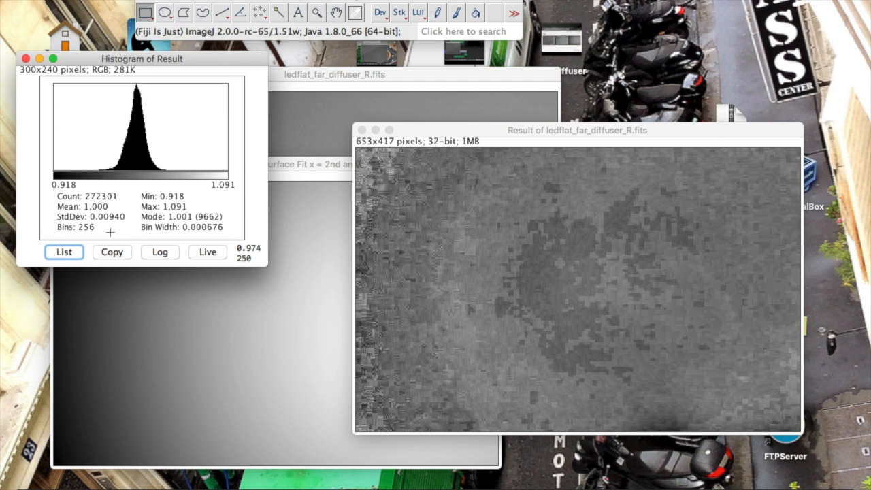
{"action": "mouse_move", "coordinate": [113, 225]}
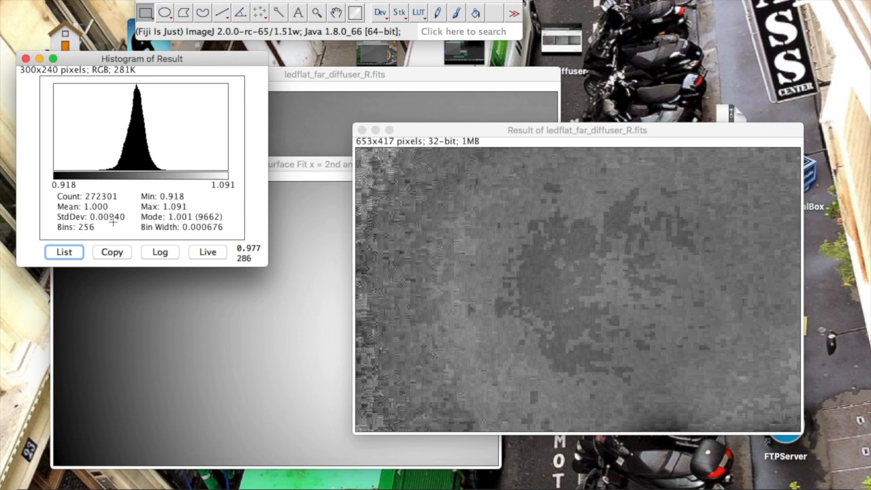
{"action": "mouse_move", "coordinate": [114, 223]}
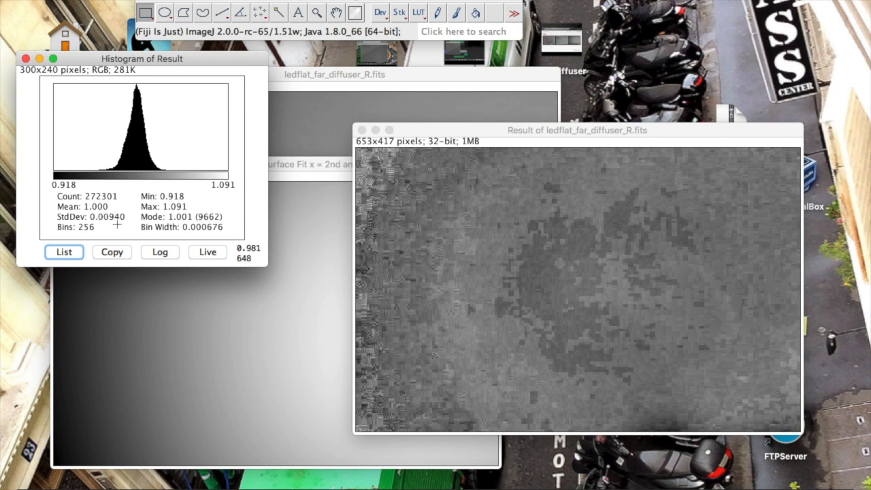
{"action": "mouse_move", "coordinate": [137, 227]}
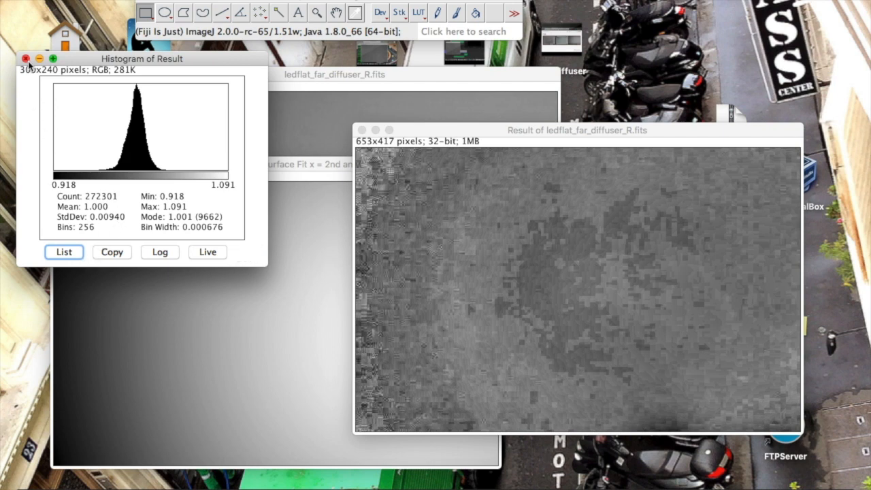
Step: Close the 2nd-order histogram and ratio, then fit a polynomial surface with X and Y order 3
{"action": "left_click", "coordinate": [25, 58]}
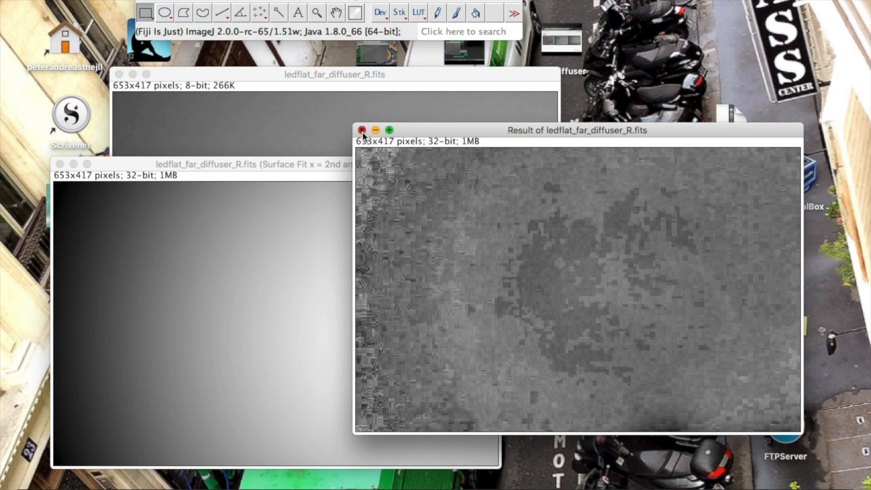
{"action": "left_click", "coordinate": [362, 130]}
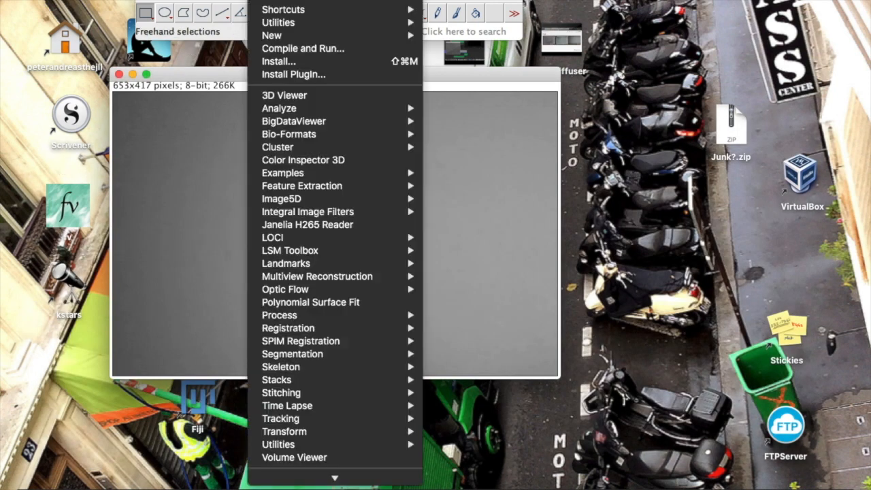
{"action": "mouse_move", "coordinate": [327, 302]}
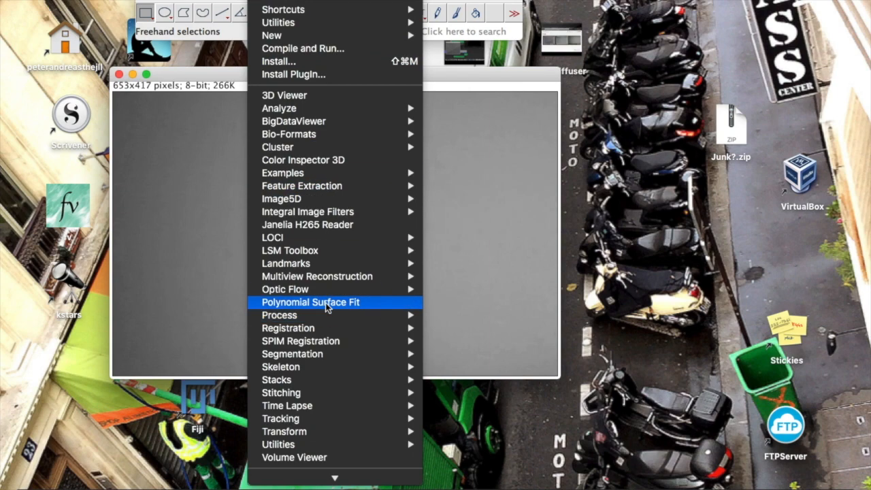
{"action": "left_click", "coordinate": [310, 302]}
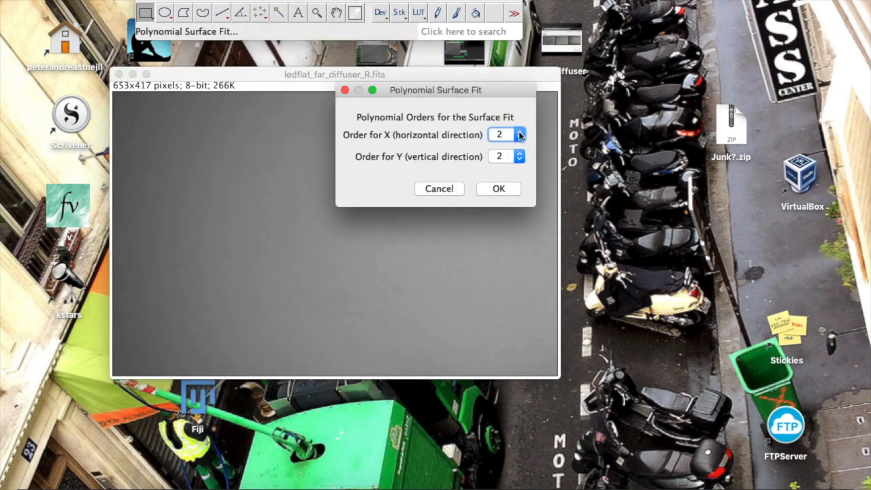
{"action": "left_click", "coordinate": [520, 131]}
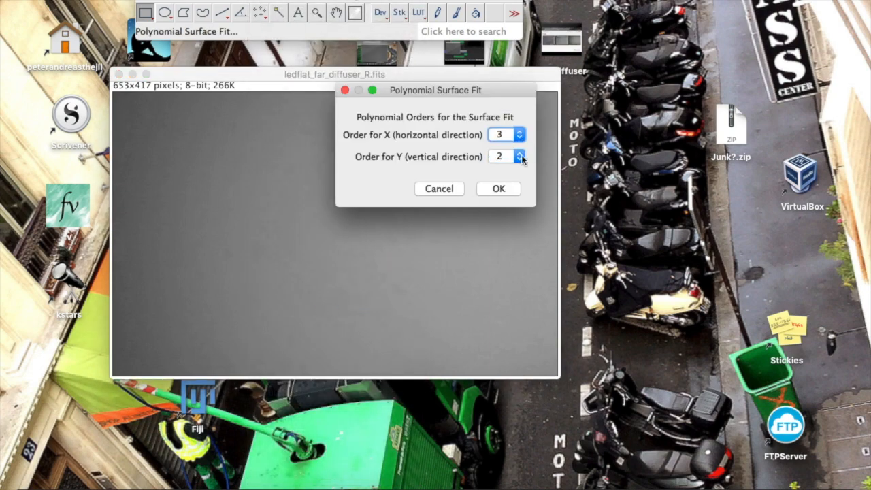
{"action": "left_click", "coordinate": [520, 152]}
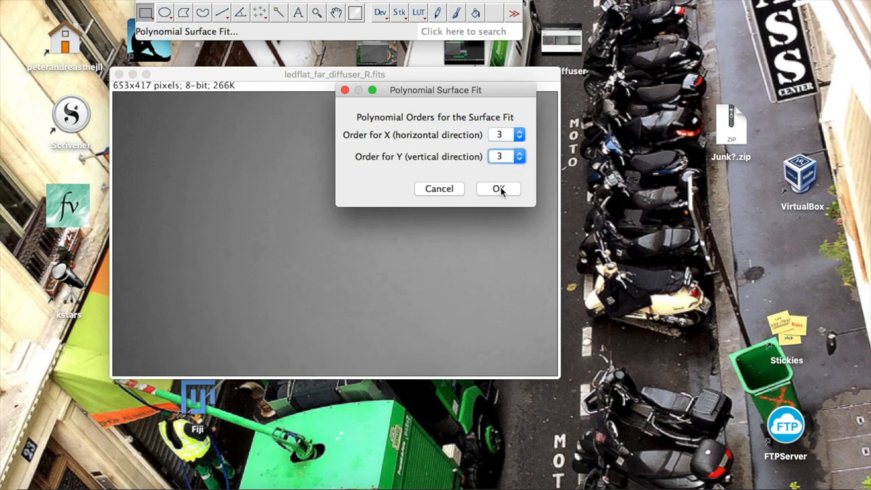
{"action": "left_click", "coordinate": [499, 189]}
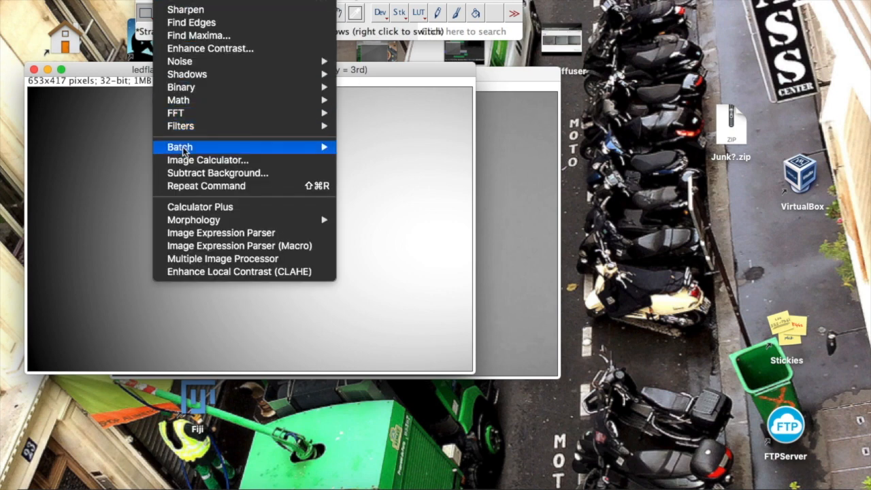
Step: Divide ledflat_far_diffuser_R.fits by the 3rd-order surface fit in Image Calculator
{"action": "left_click", "coordinate": [207, 160]}
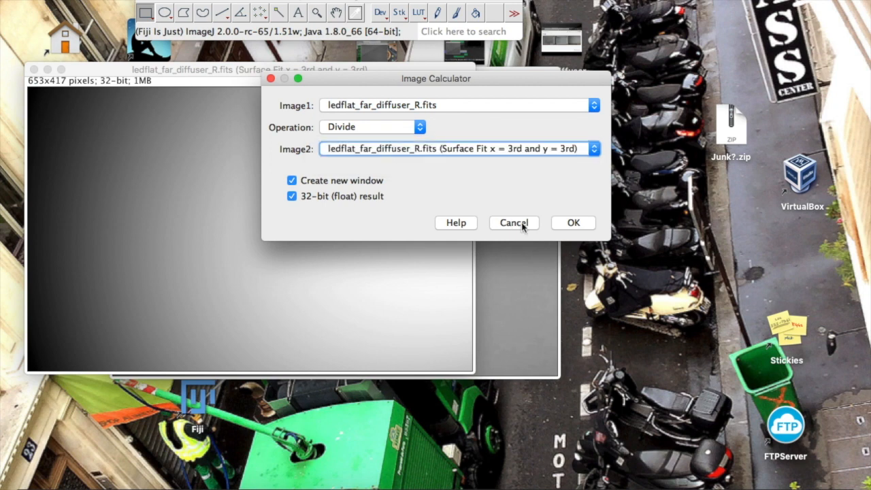
{"action": "left_click", "coordinate": [574, 223]}
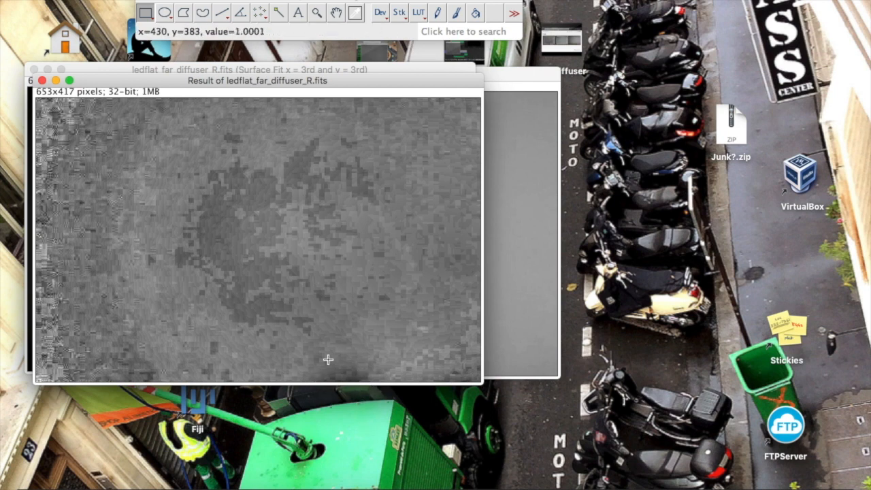
{"action": "mouse_move", "coordinate": [277, 219]}
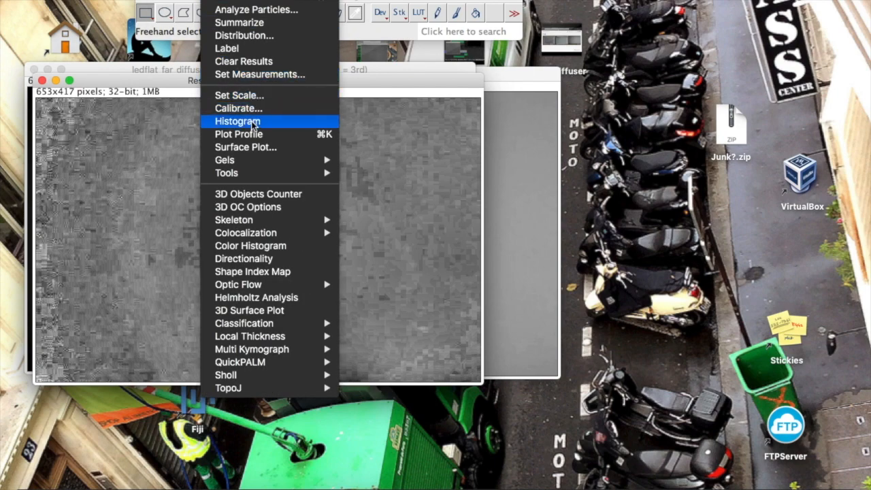
{"action": "left_click", "coordinate": [238, 121]}
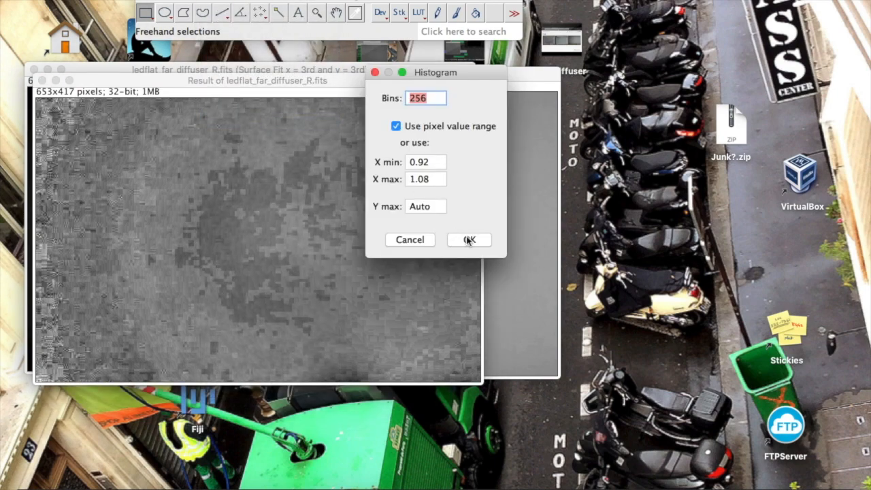
{"action": "left_click", "coordinate": [469, 240]}
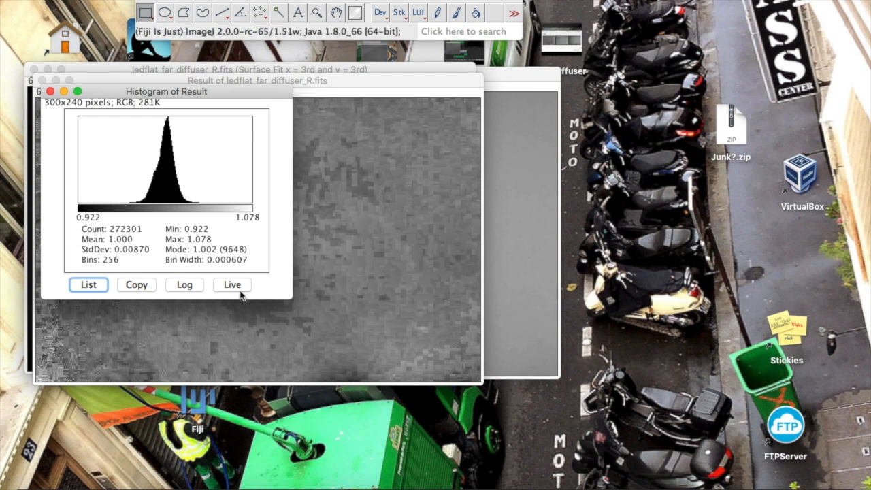
{"action": "mouse_move", "coordinate": [136, 264]}
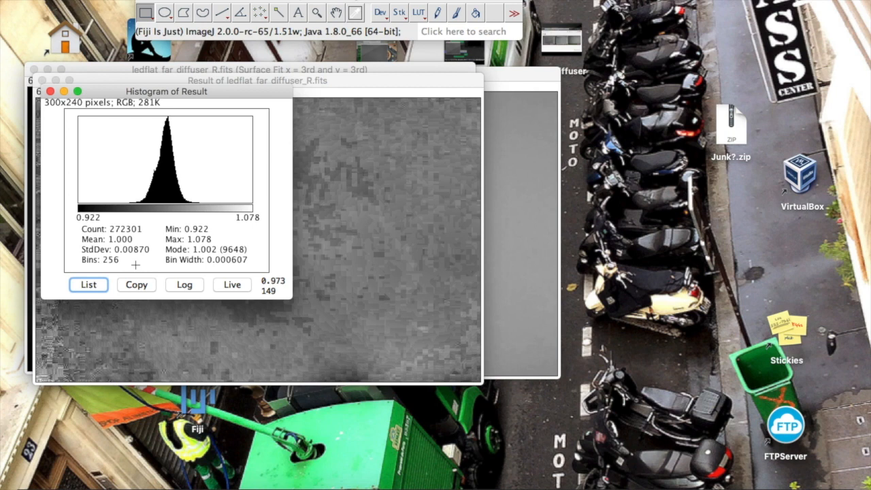
{"action": "mouse_move", "coordinate": [135, 214]}
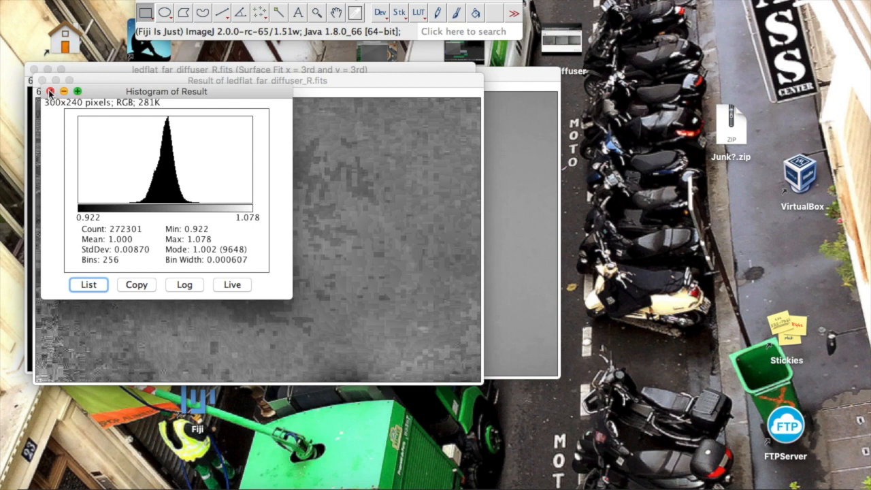
{"action": "left_click", "coordinate": [50, 91]}
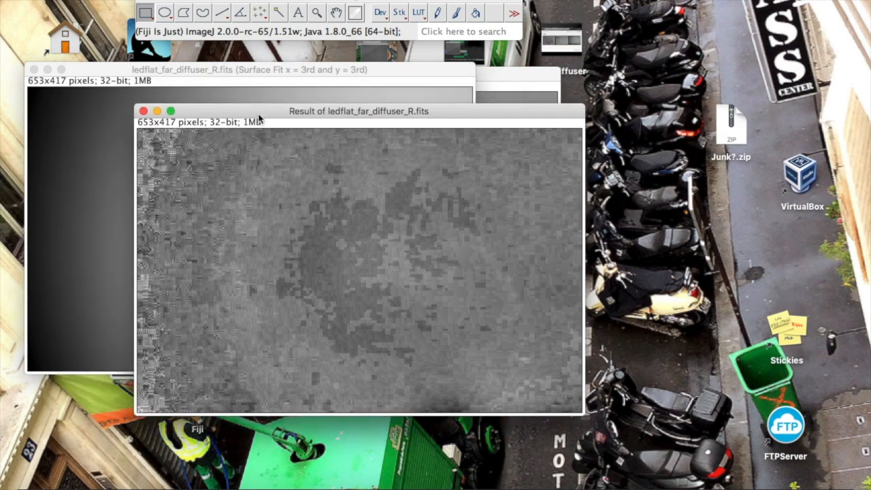
Step: Move the 3rd-order ratio Result window beside its surface fit, reading about 1.0003 mid-image
{"action": "left_click_drag", "start_coordinate": [357, 111], "coordinate": [477, 125]}
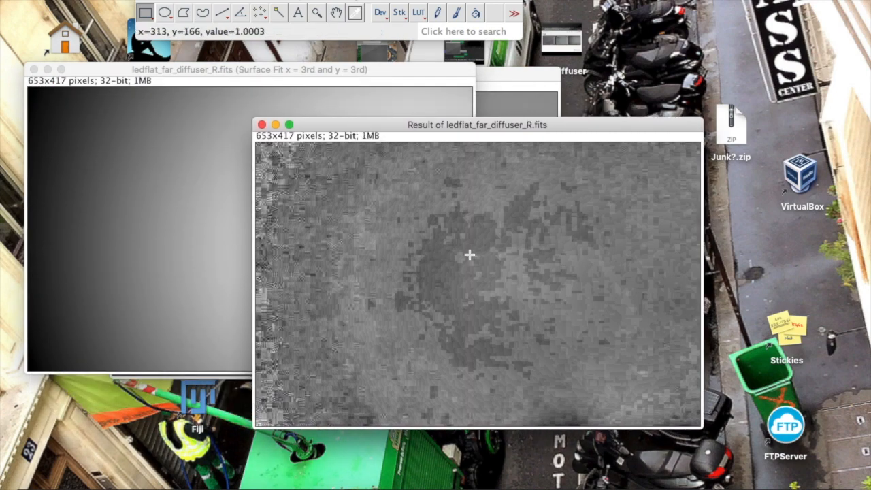
{"action": "mouse_move", "coordinate": [474, 250]}
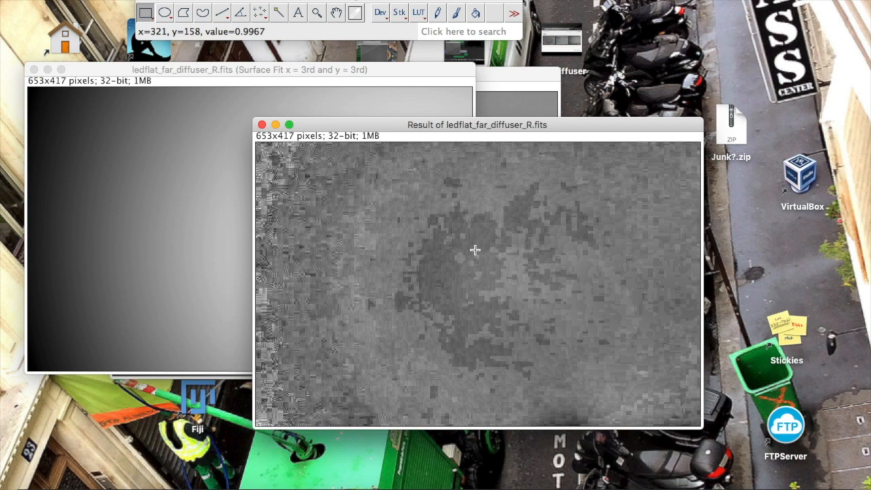
{"action": "mouse_move", "coordinate": [296, 209]}
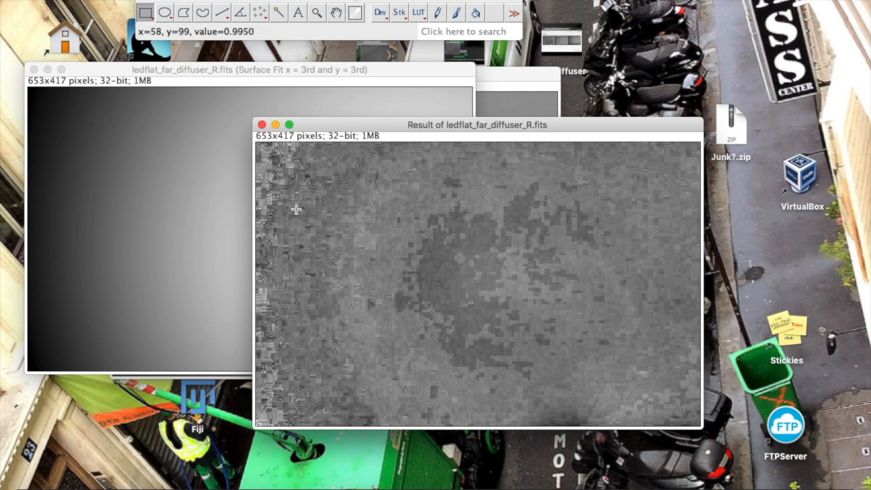